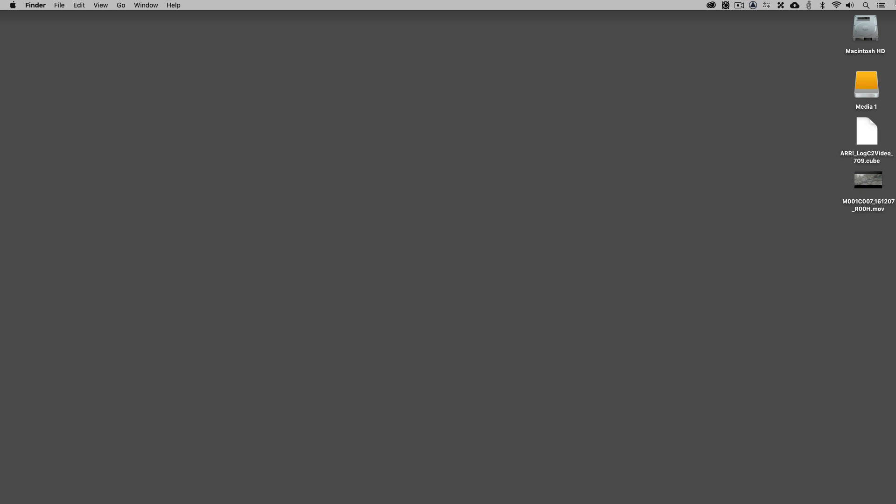
Step: Queue M001C007_161207_R00H.mov as a QuickTime encode job
click(866, 180)
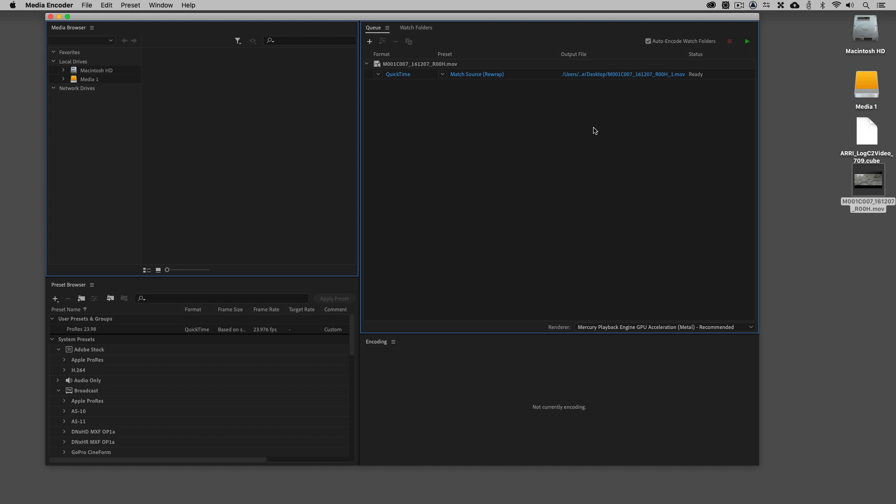
mouse_move(551, 109)
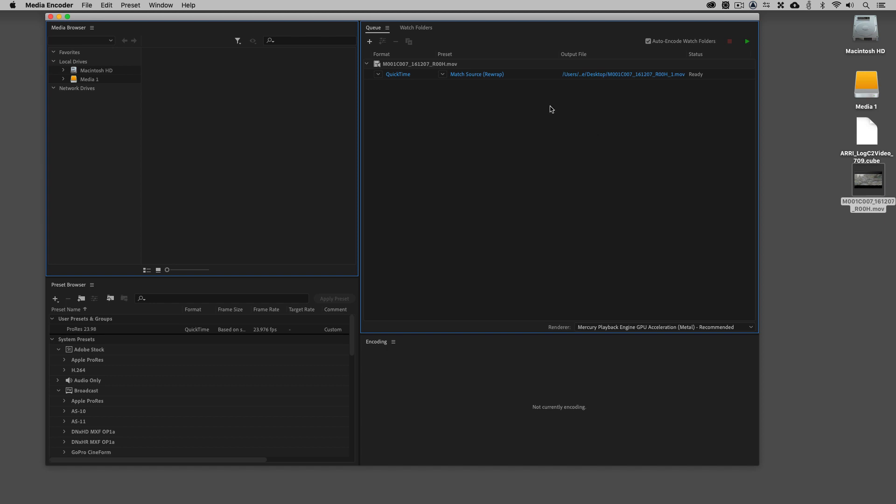
mouse_move(461, 75)
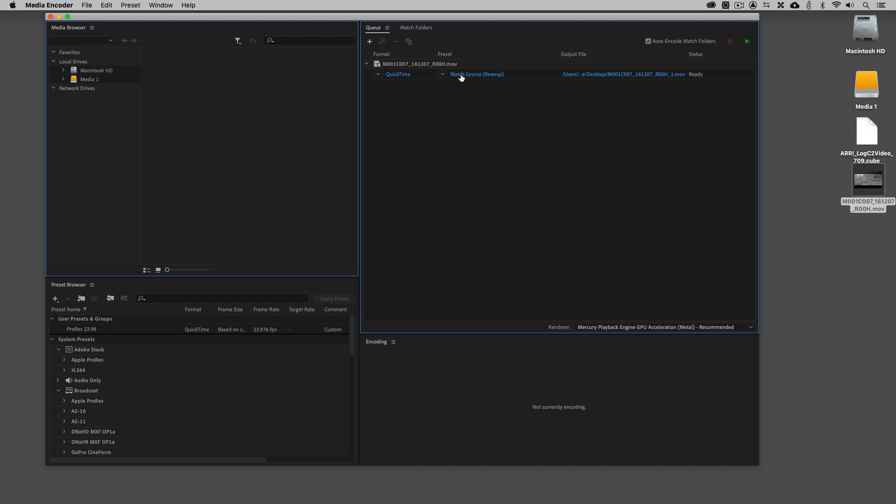
Step: Bring up the queued clip's Export Settings and list the available video codecs
click(476, 74)
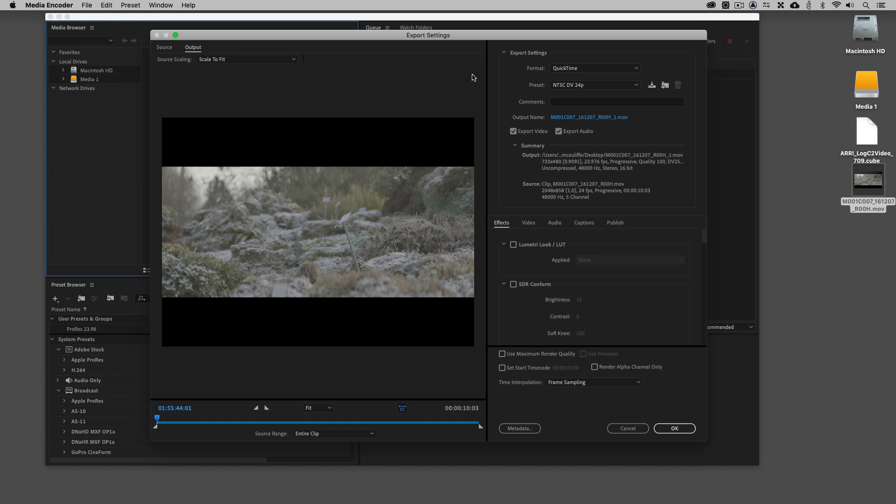
mouse_move(524, 166)
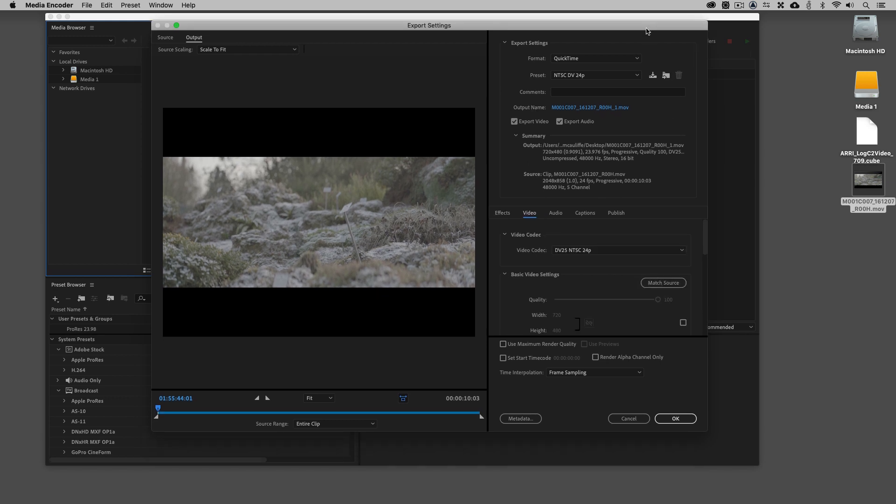
mouse_move(694, 237)
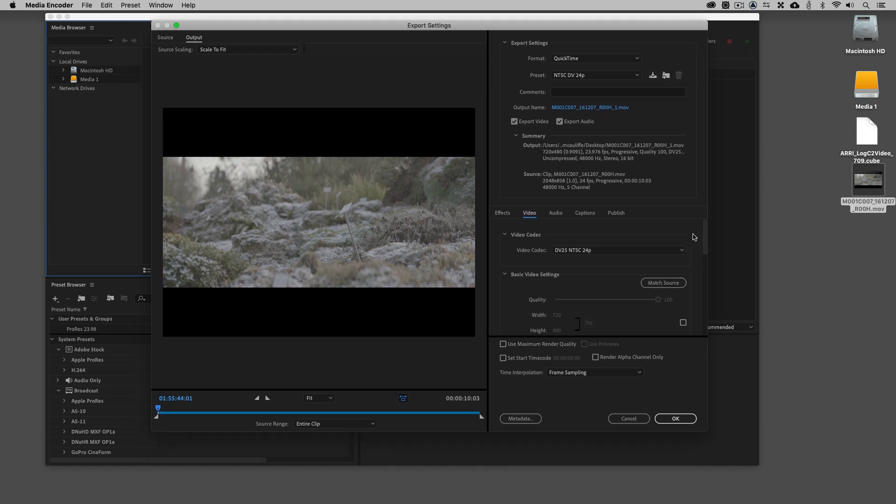
click(619, 250)
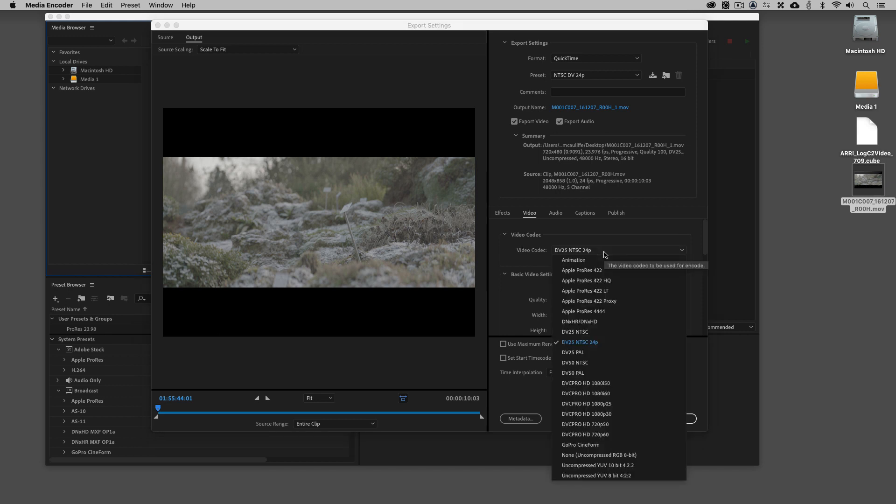
mouse_move(607, 270)
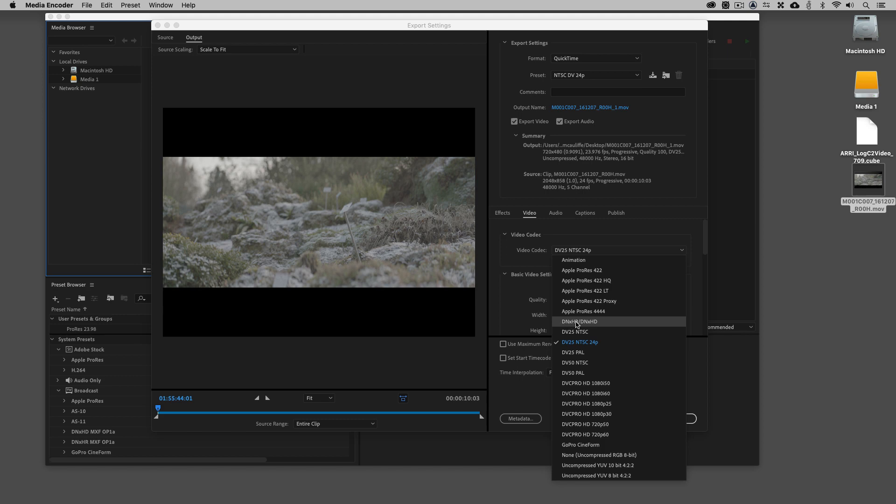
mouse_move(615, 325)
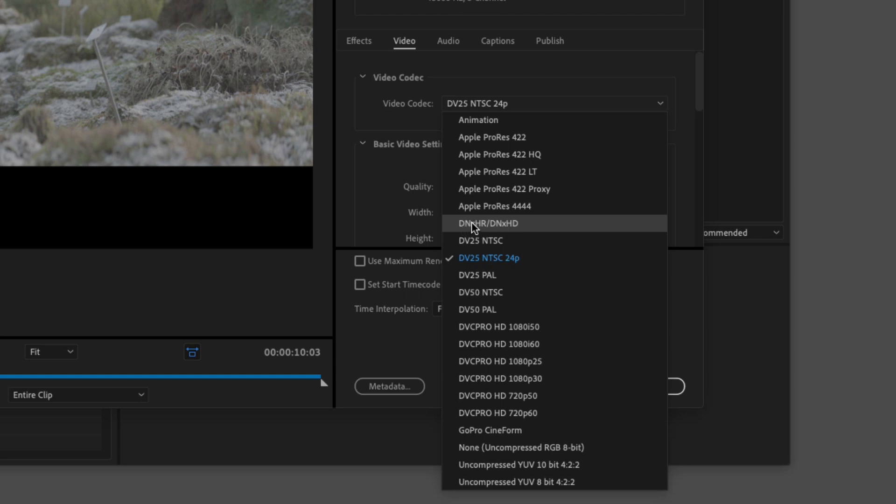
Step: Choose DNxHR/DNxHD as the export video codec, making the preset Custom
click(501, 223)
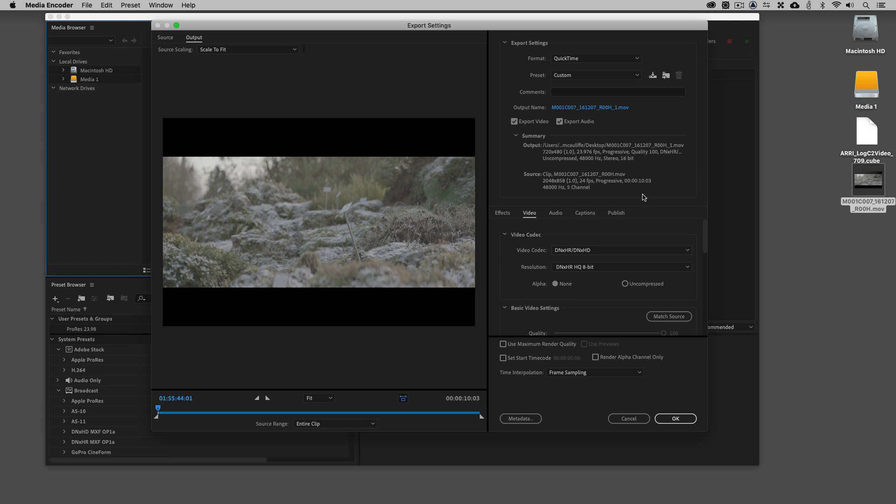
mouse_move(420, 143)
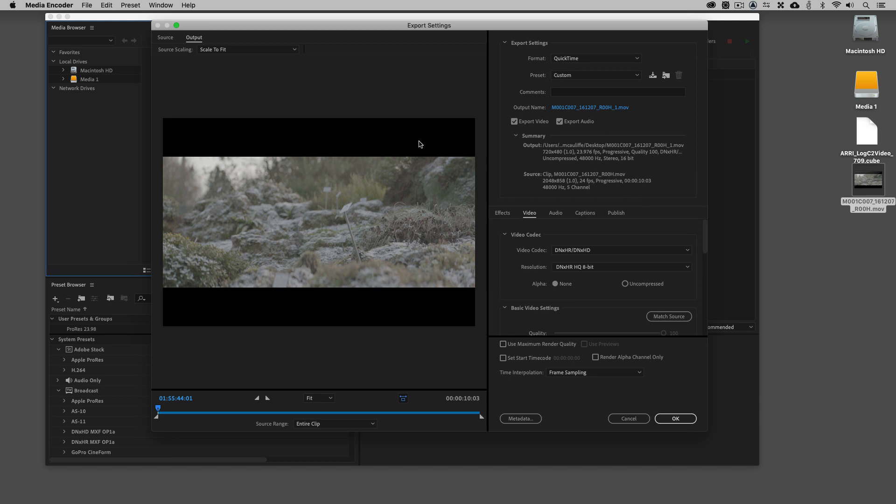
mouse_move(444, 305)
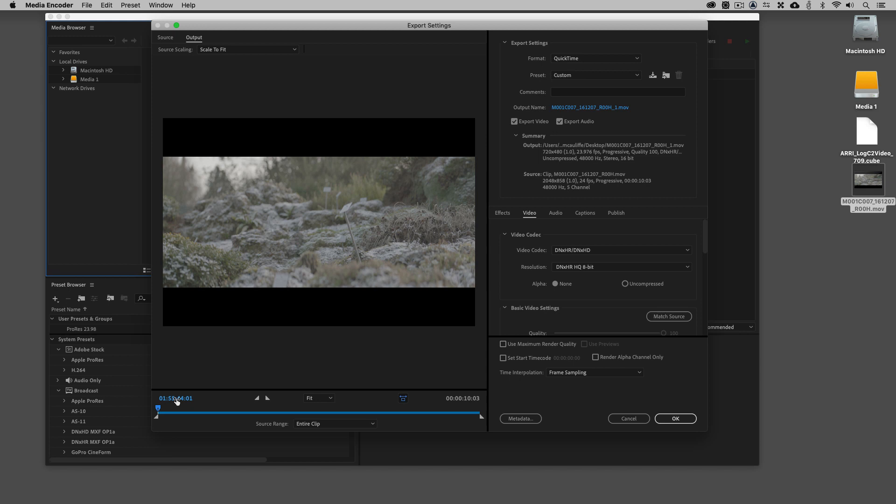
drag(176, 408, 171, 408)
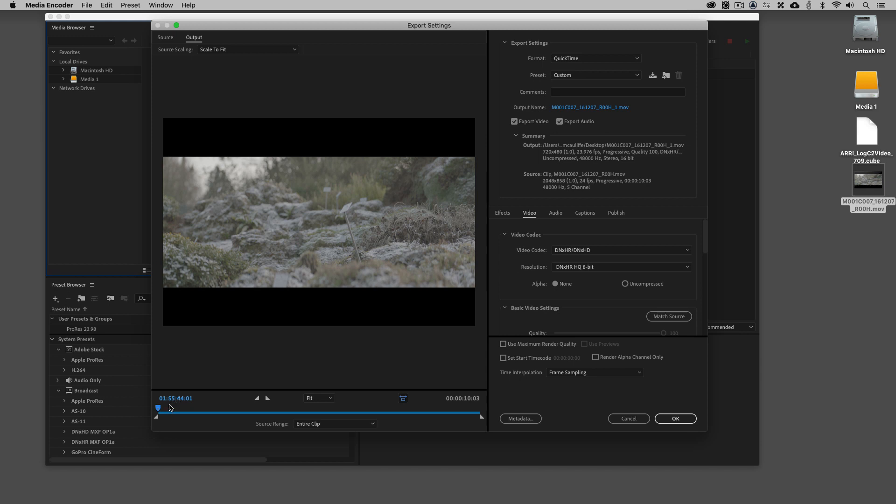
mouse_move(477, 402)
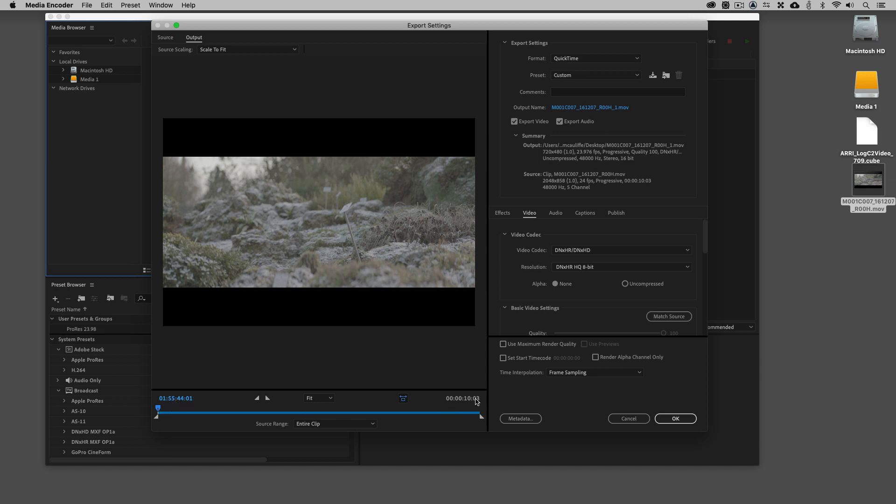
mouse_move(462, 398)
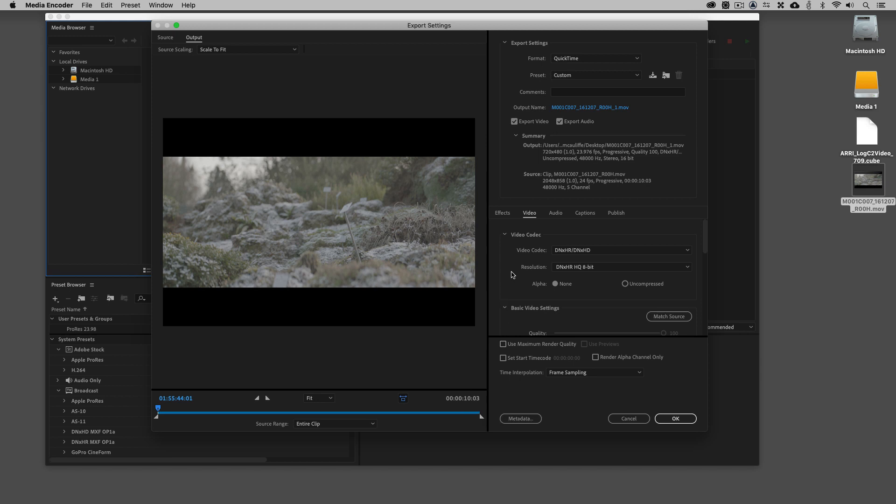
mouse_move(548, 250)
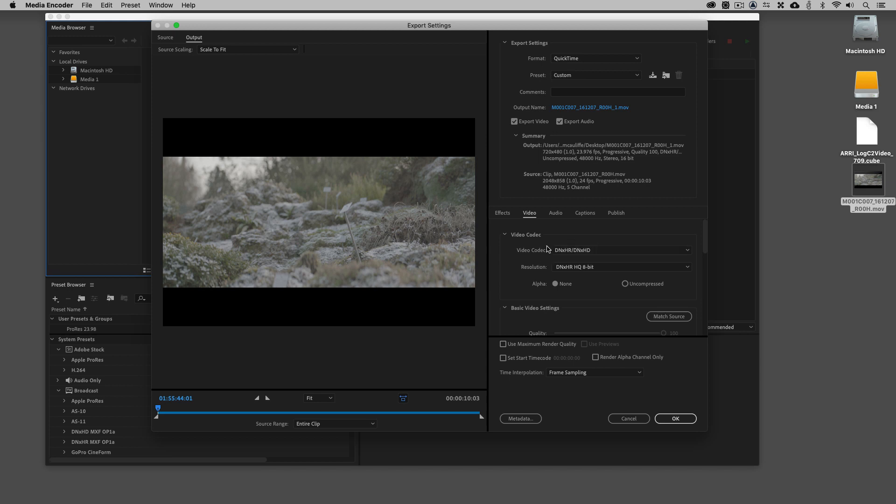
mouse_move(561, 259)
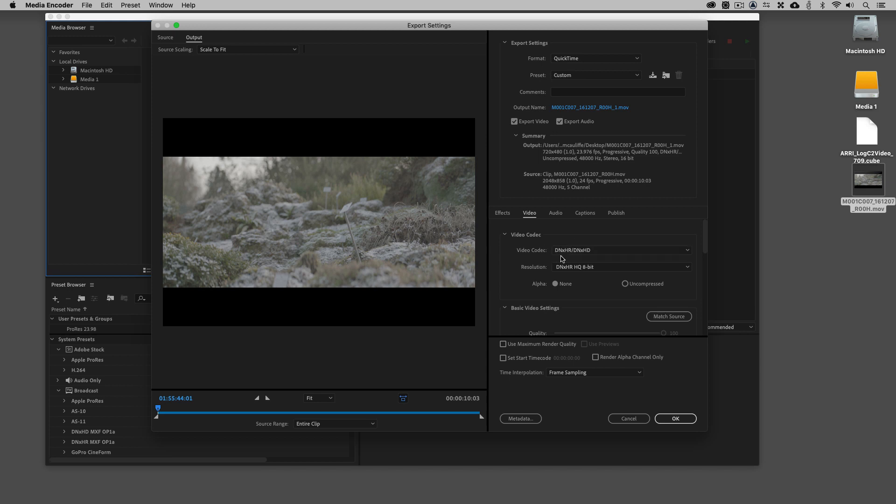
Step: List the available DNxHR/DNxHD resolutions for the export
click(622, 267)
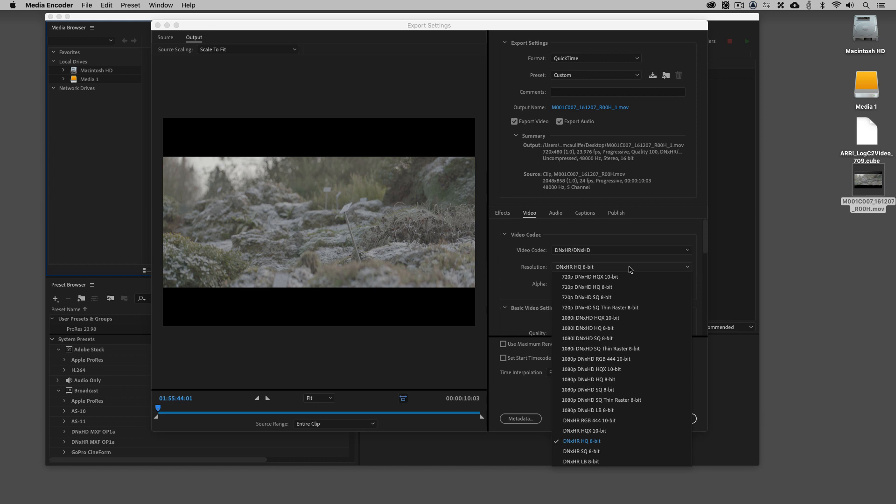
mouse_move(628, 307)
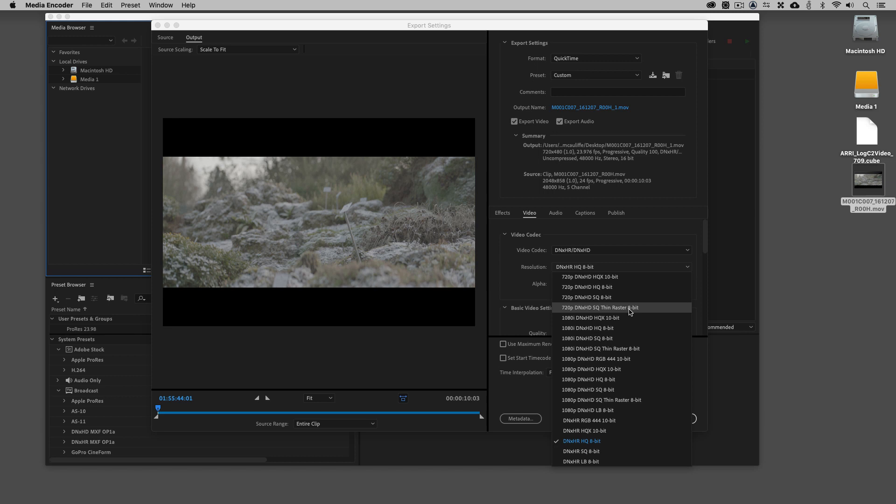
mouse_move(591, 317)
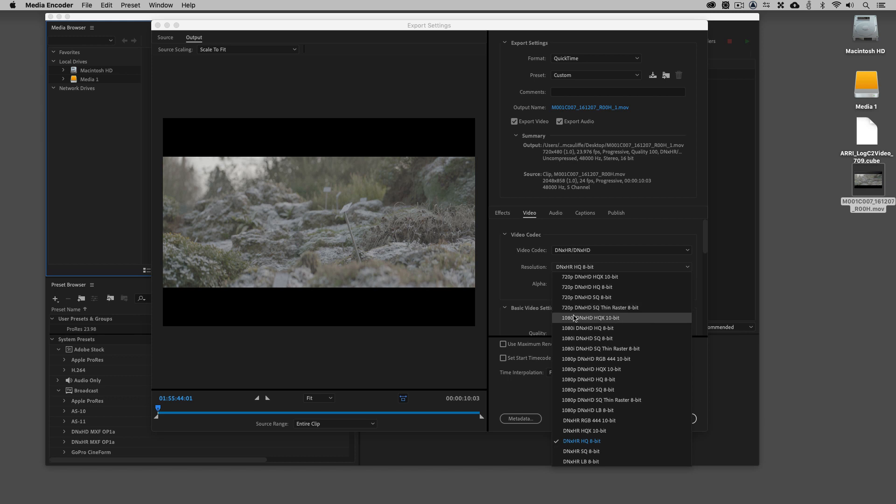
mouse_move(590, 338)
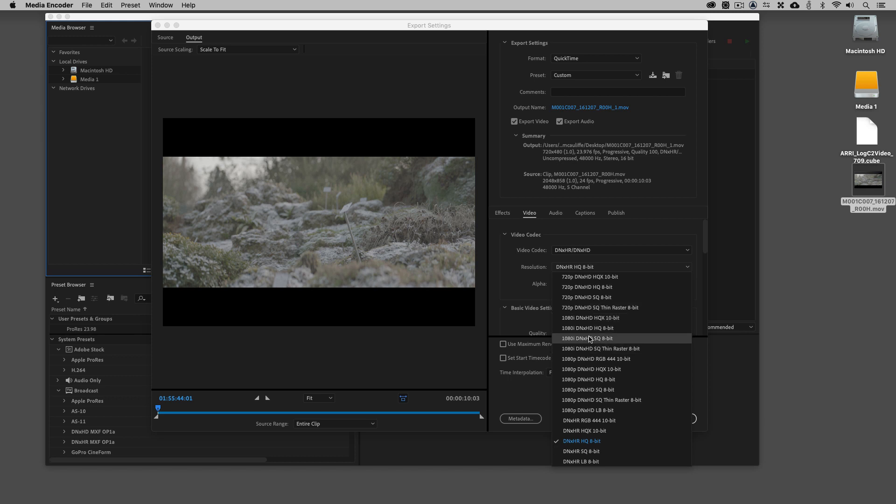
mouse_move(589, 335)
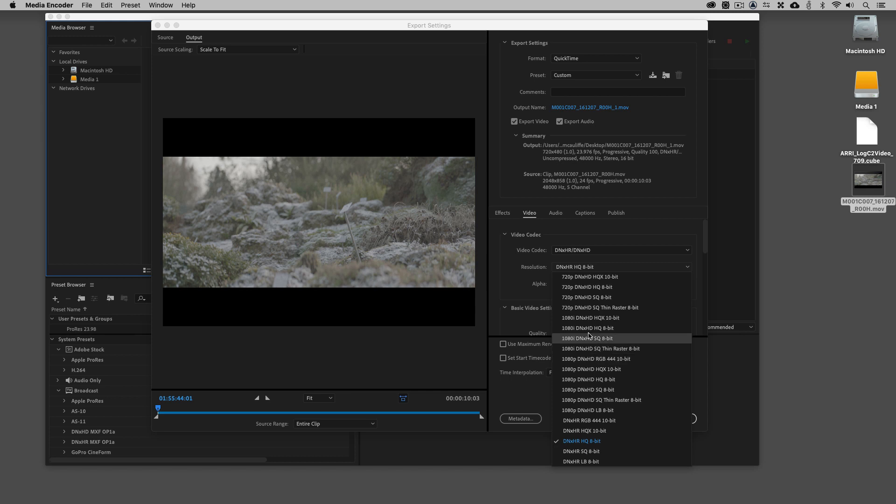
mouse_move(585, 400)
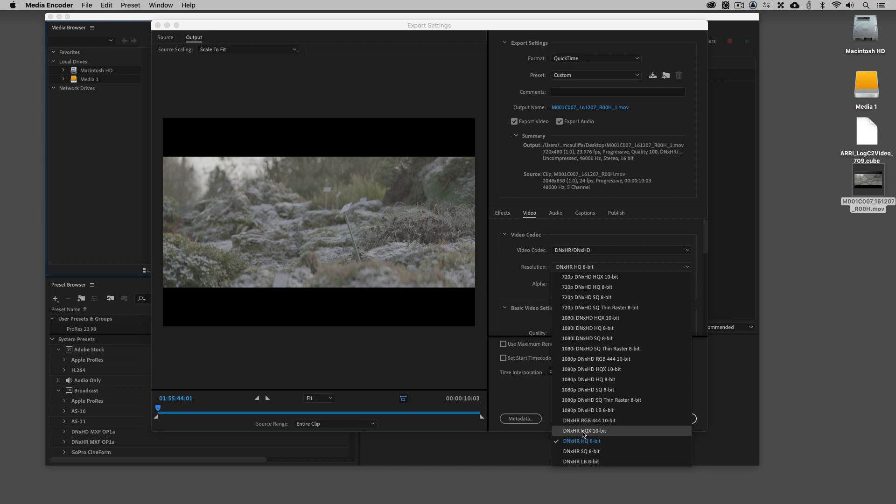
mouse_move(582, 420)
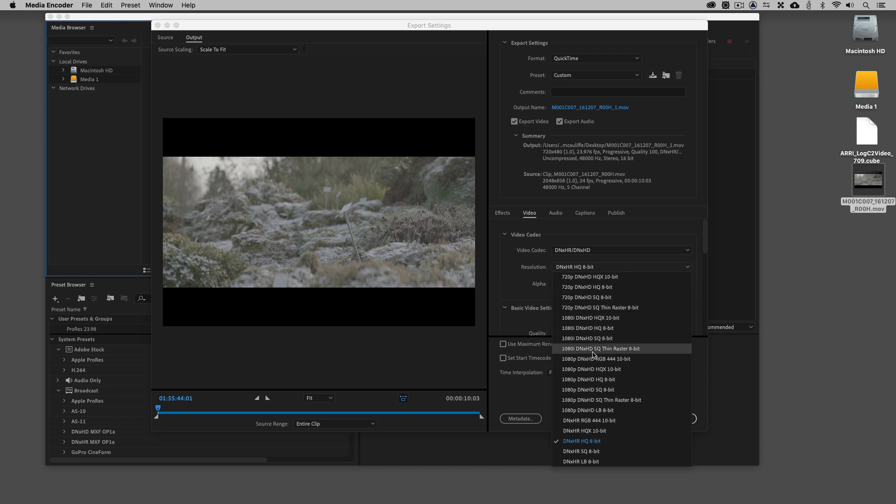
mouse_move(589, 409)
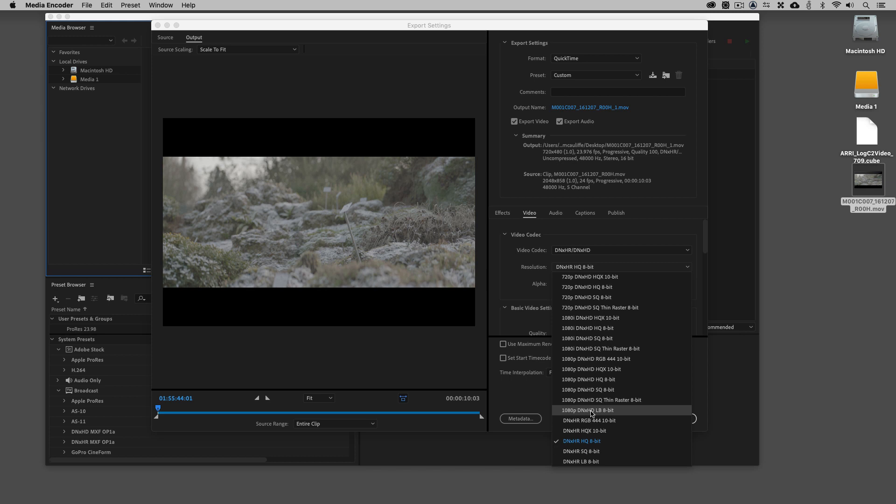
mouse_move(611, 412)
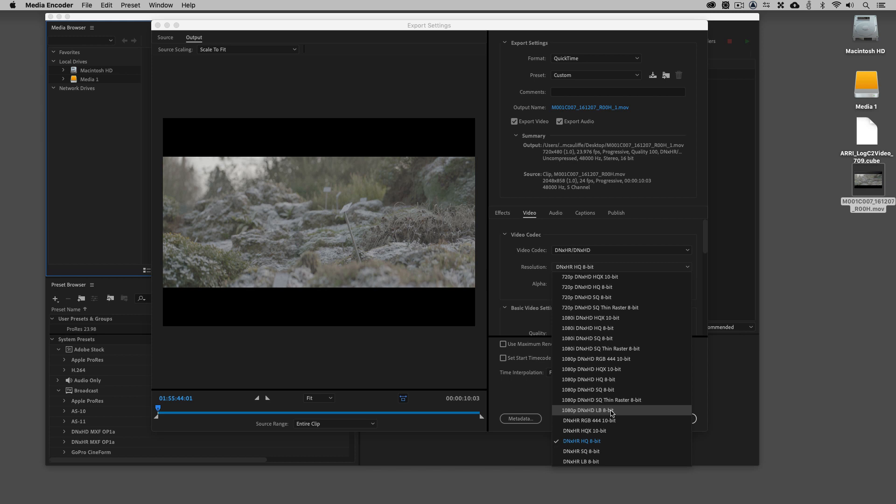
Step: Set 1080p DNxHD LB 8-bit with frame rate, field order and aspect matching the 24 fps source
click(587, 410)
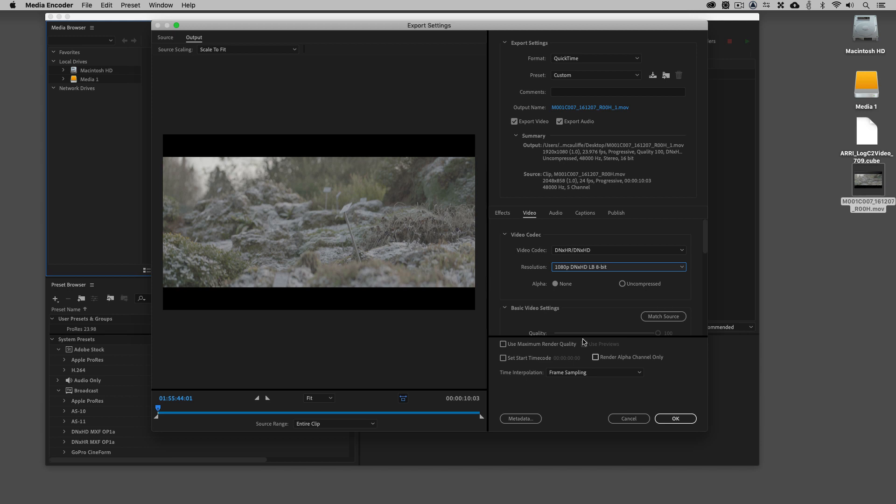
scroll(down, 3)
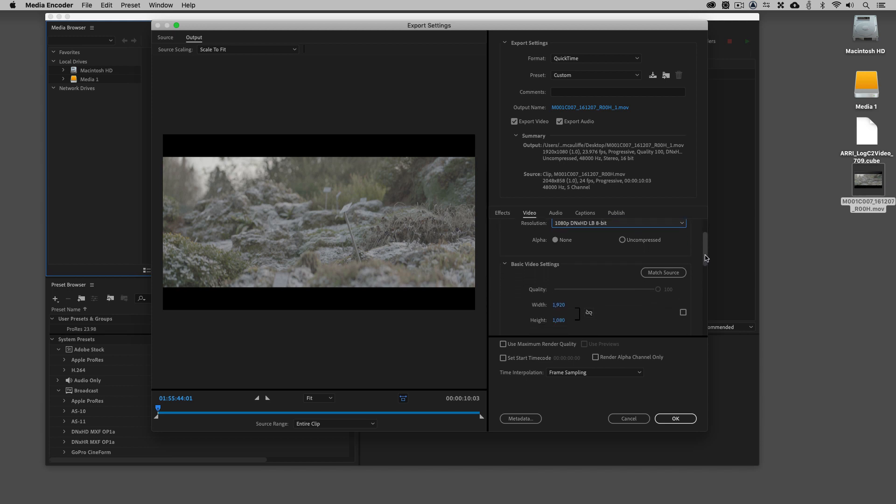
scroll(down, 3)
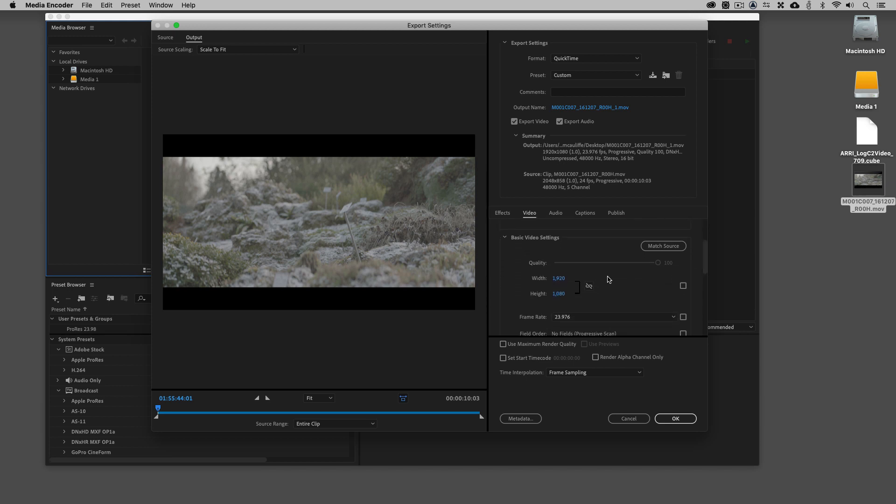
scroll(down, 3)
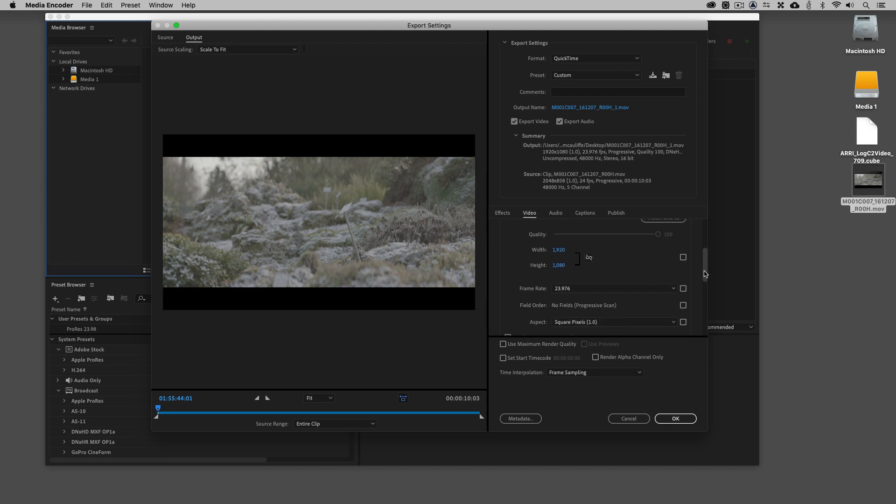
click(682, 289)
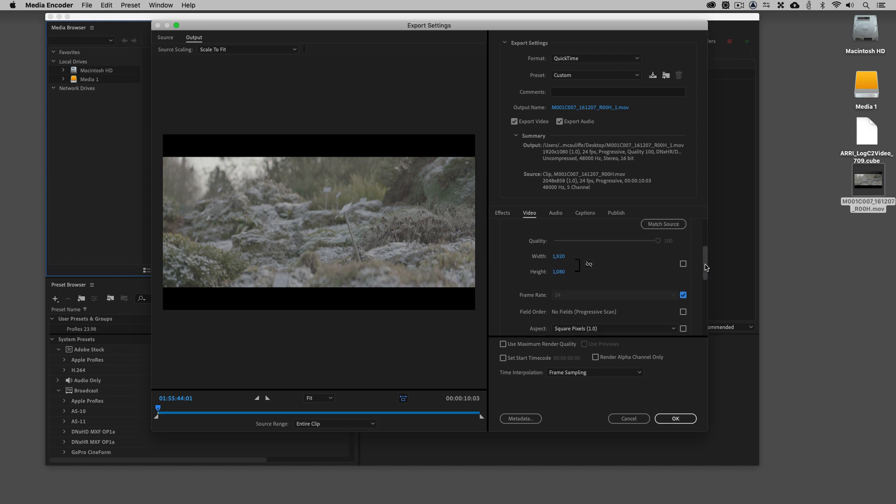
scroll(down, 3)
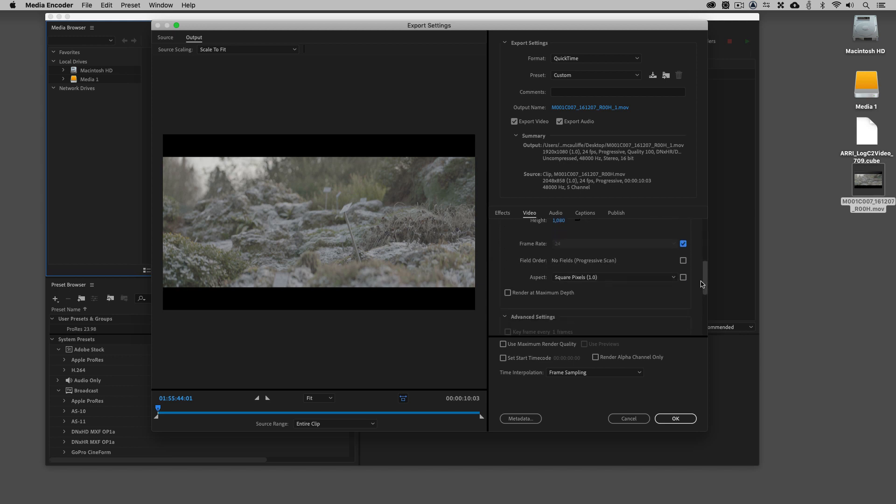
scroll(down, 3)
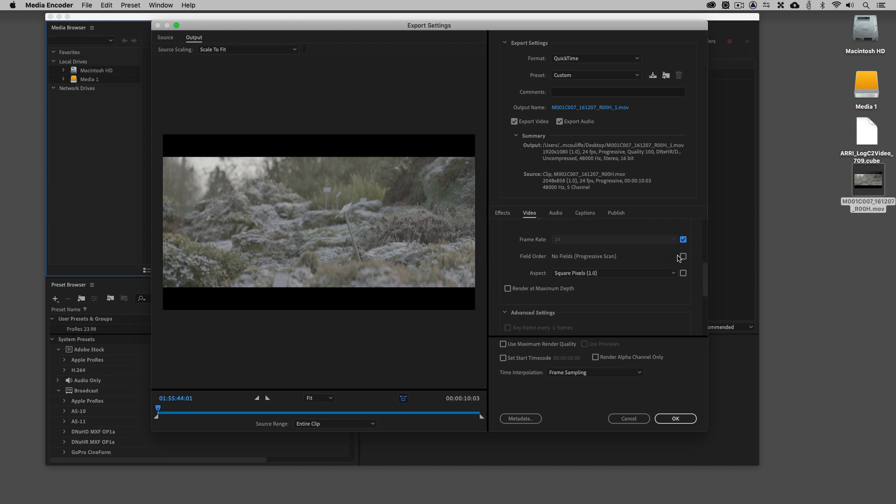
click(682, 256)
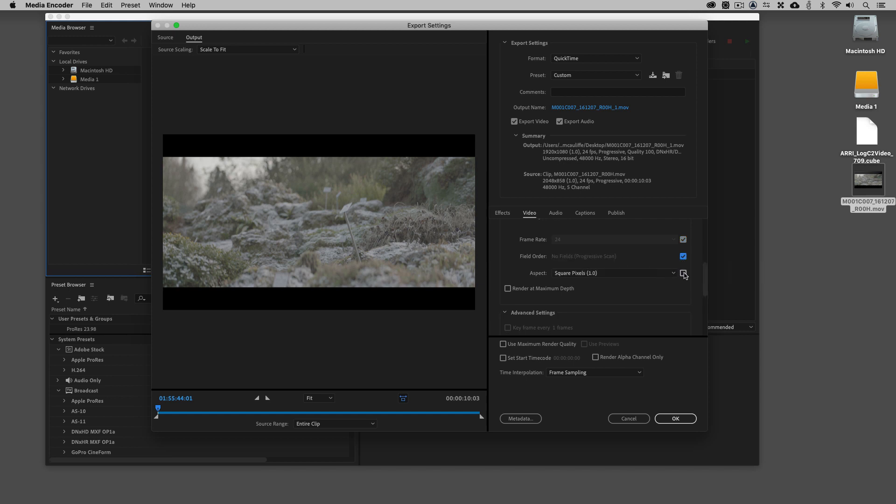
click(682, 273)
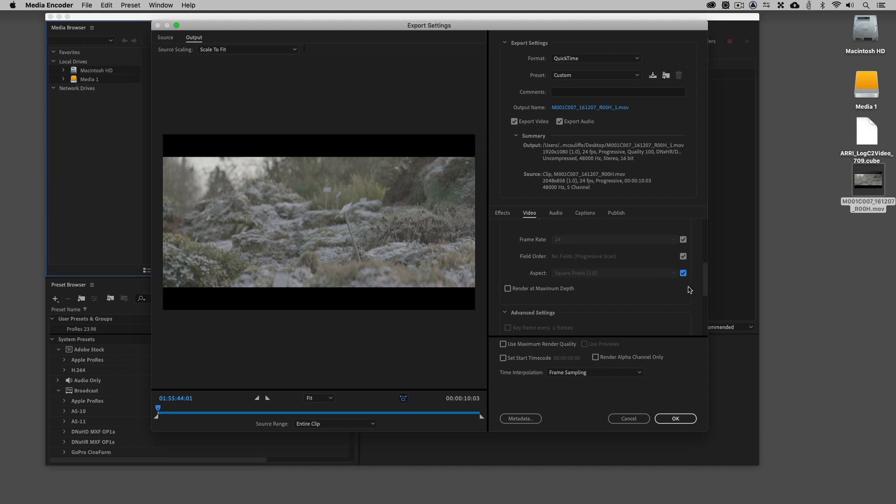
mouse_move(702, 291)
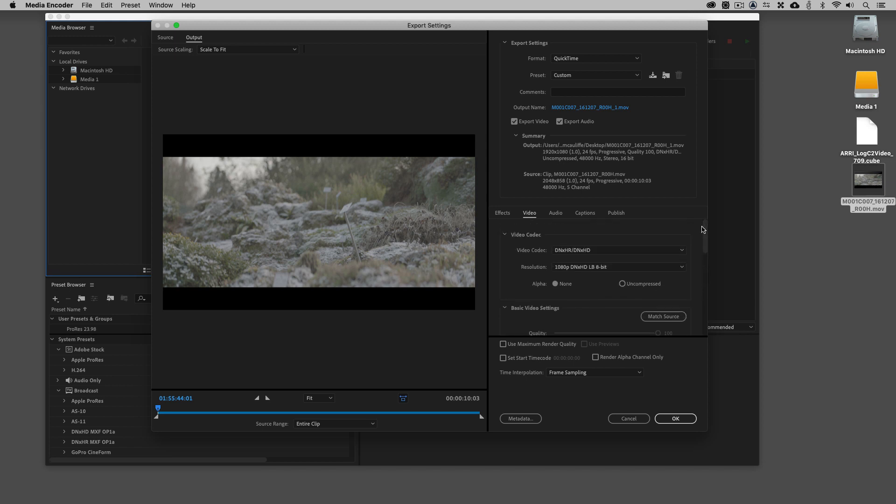
mouse_move(556, 214)
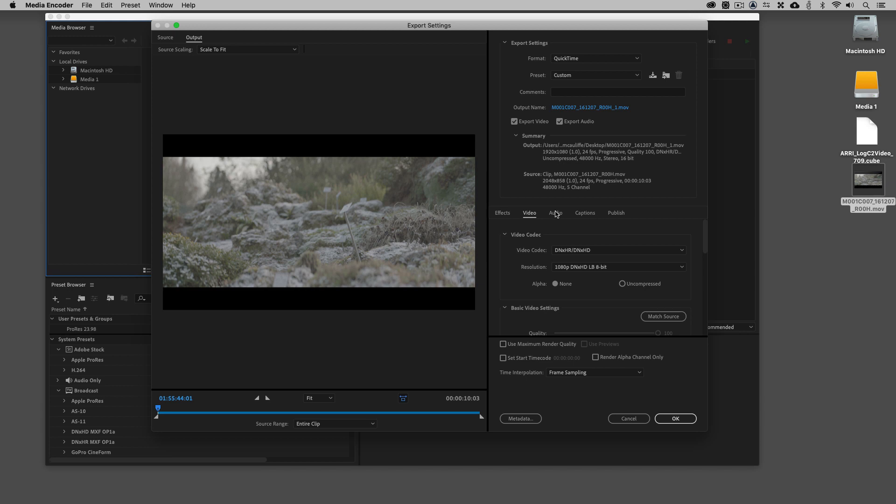
Step: Review the audio export: uncompressed 48000 Hz, 16 bit, stereo
click(554, 213)
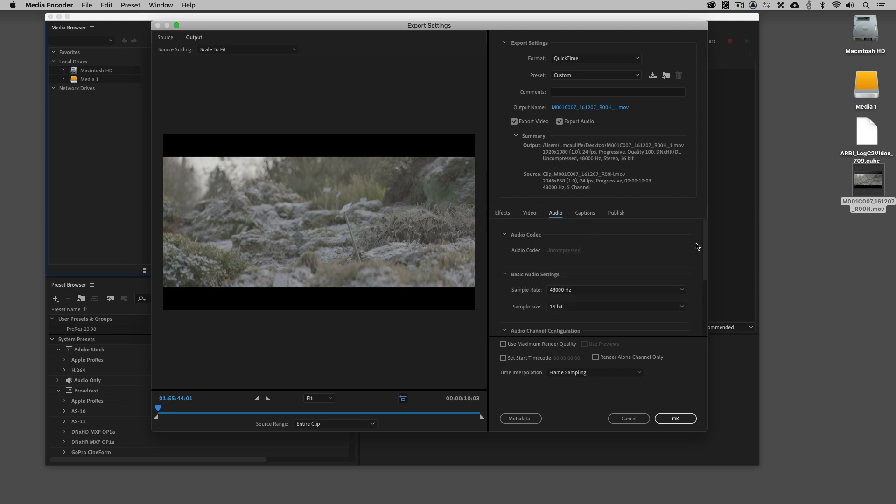
scroll(down, 3)
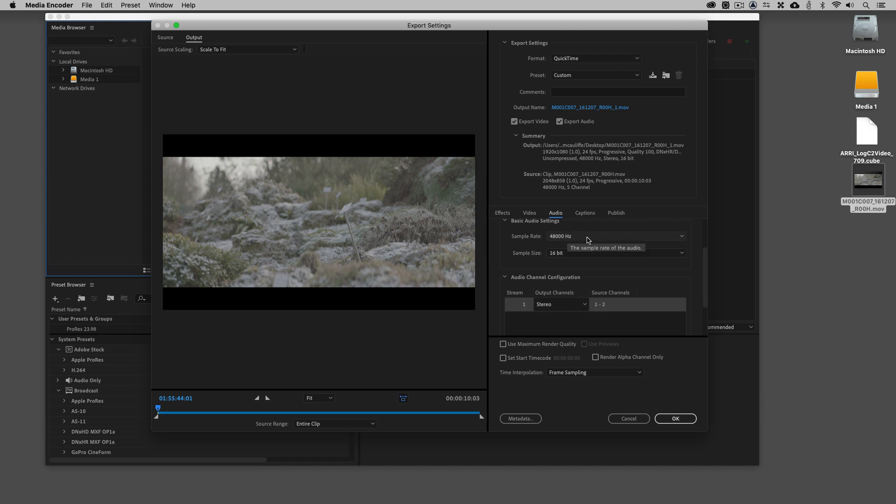
mouse_move(542, 290)
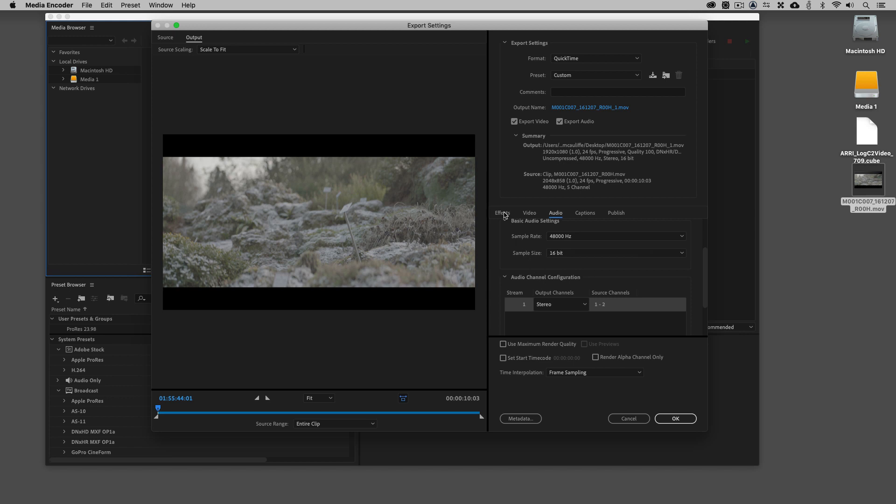
Step: Enable Lumetri Look/LUT and load ARRI_LogC2Video_709.cube from the Desktop
click(502, 213)
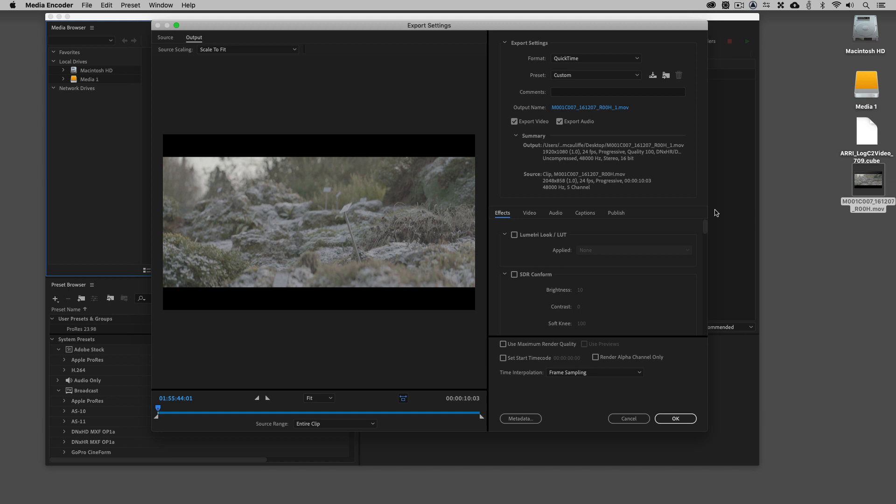
mouse_move(594, 221)
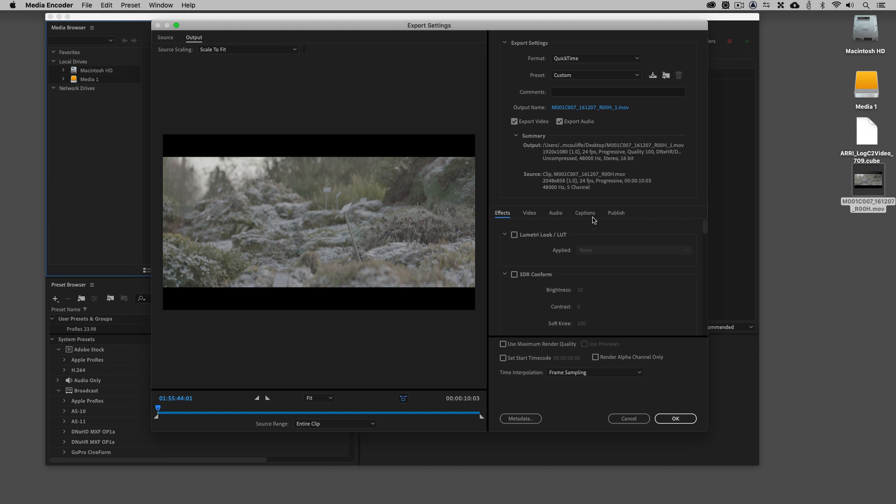
click(513, 235)
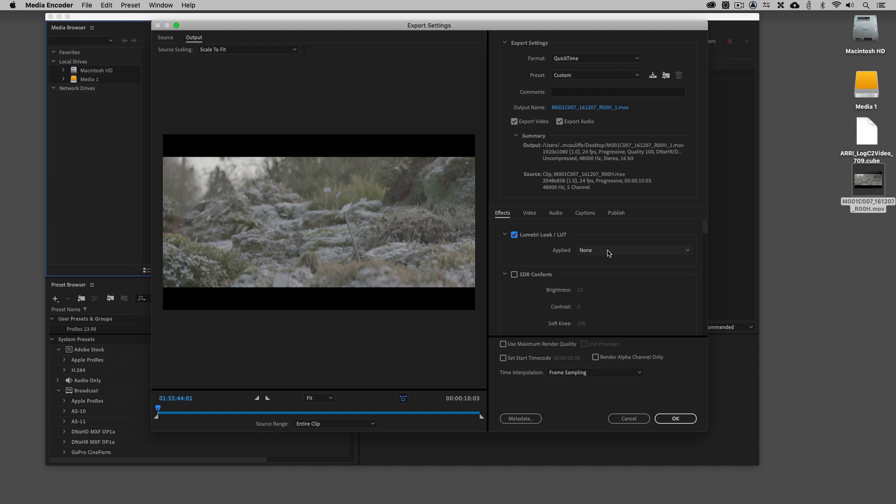
click(632, 250)
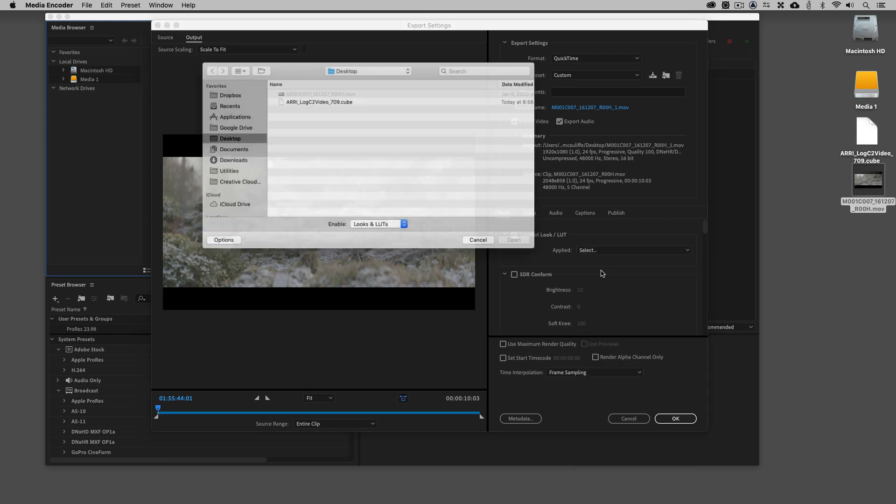
click(319, 102)
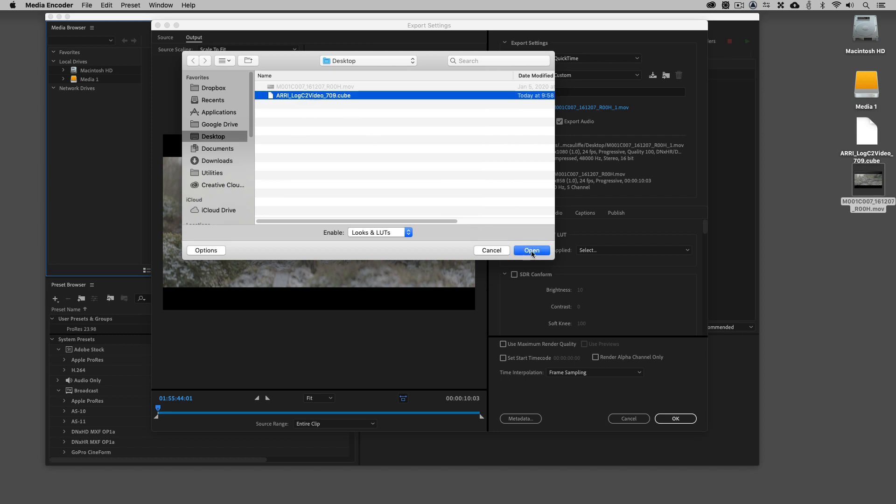
click(531, 250)
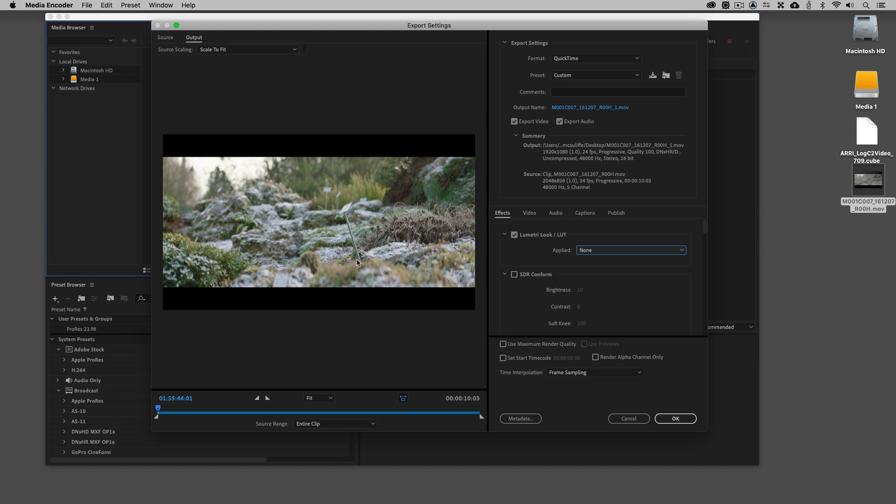
mouse_move(292, 193)
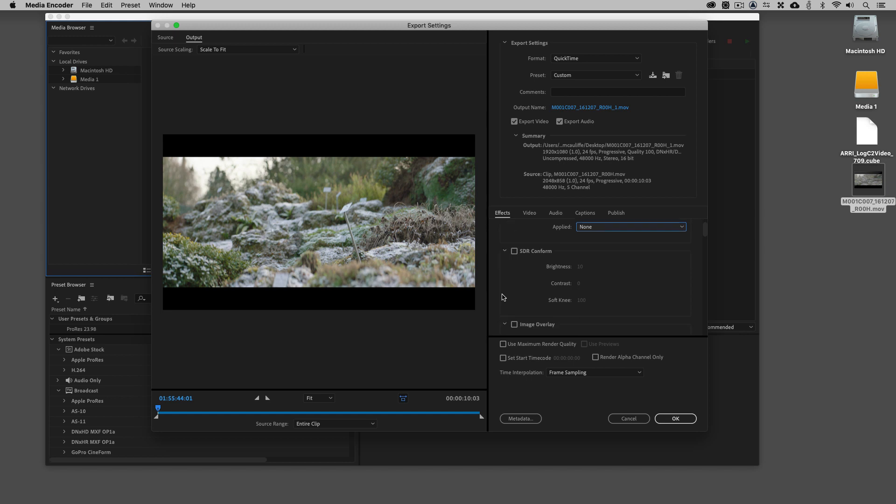
Step: Enable Name Overlay at size 10 and offset it into the top-left black bar
scroll(down, 3)
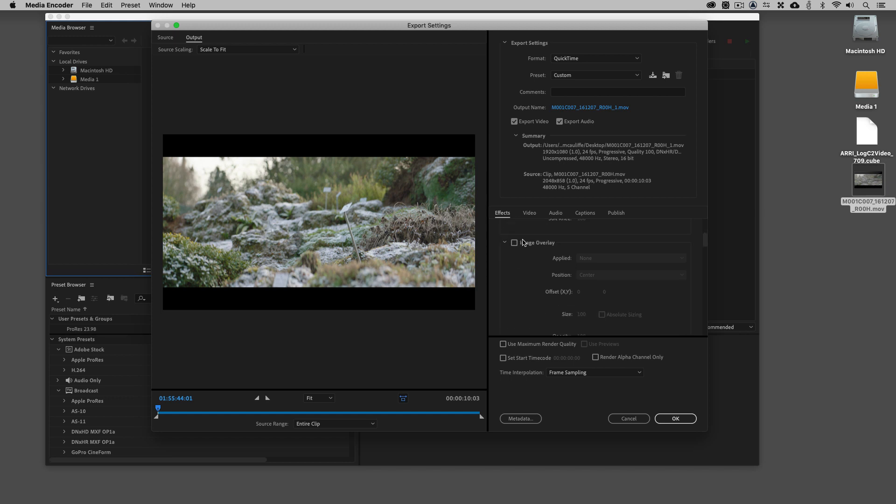
mouse_move(582, 264)
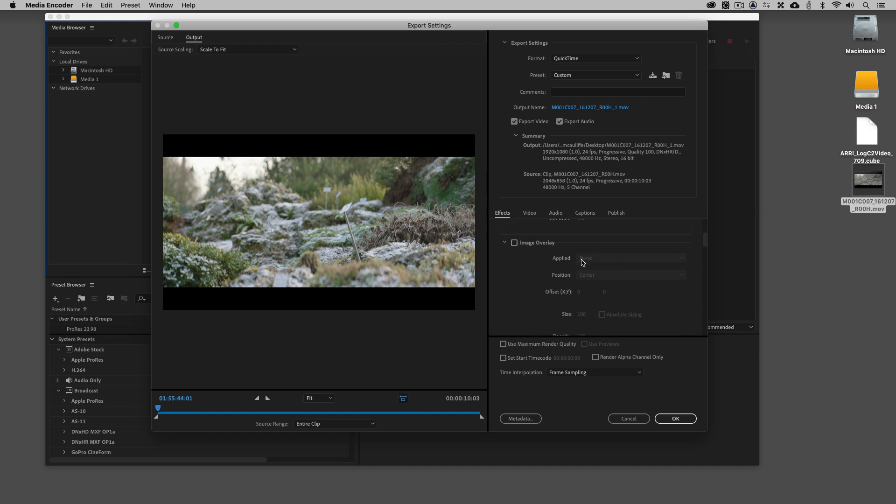
mouse_move(400, 201)
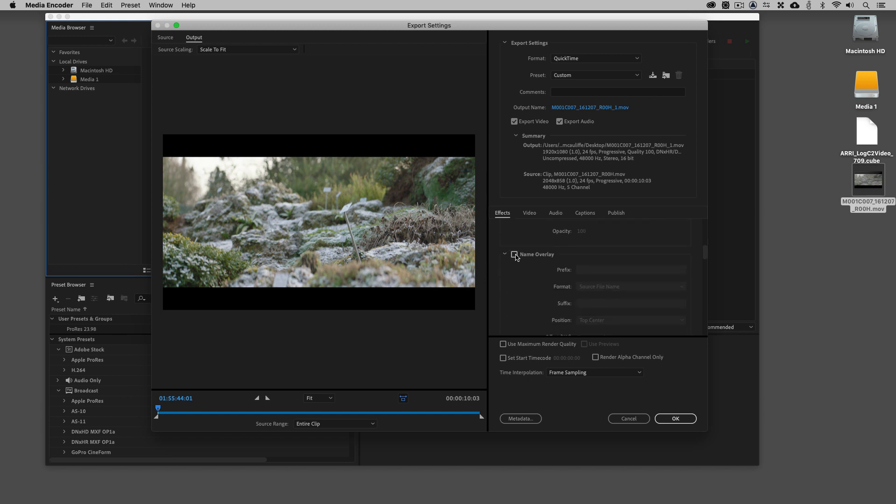
click(514, 253)
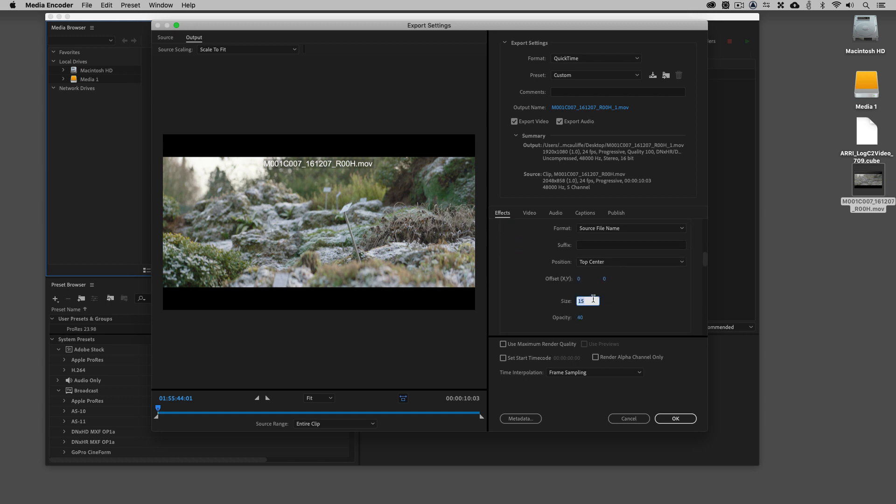
text(10)
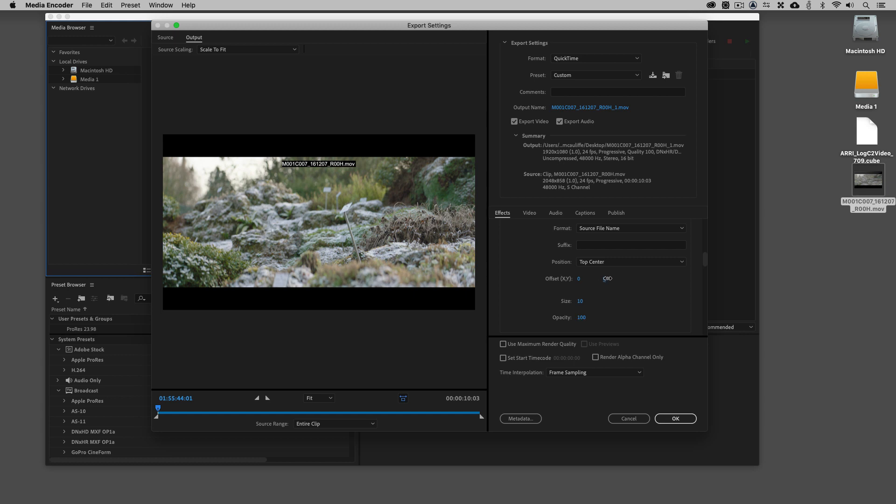
drag(607, 279, 607, 287)
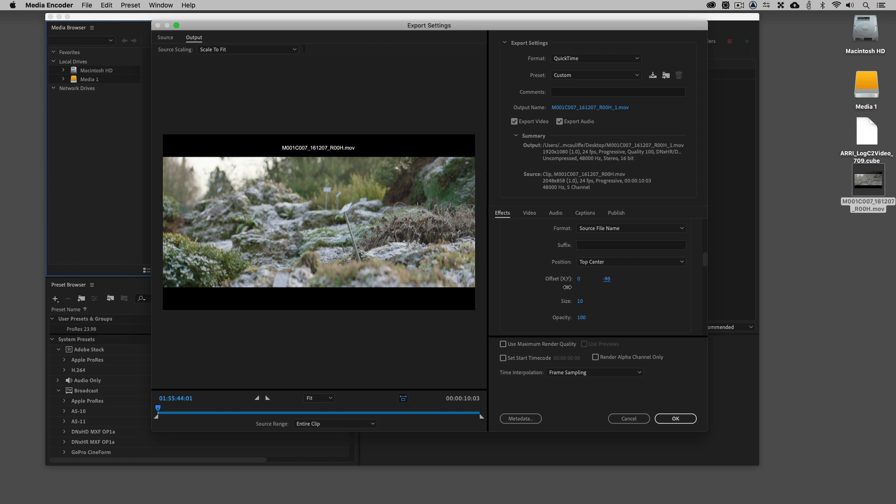
drag(607, 278, 579, 286)
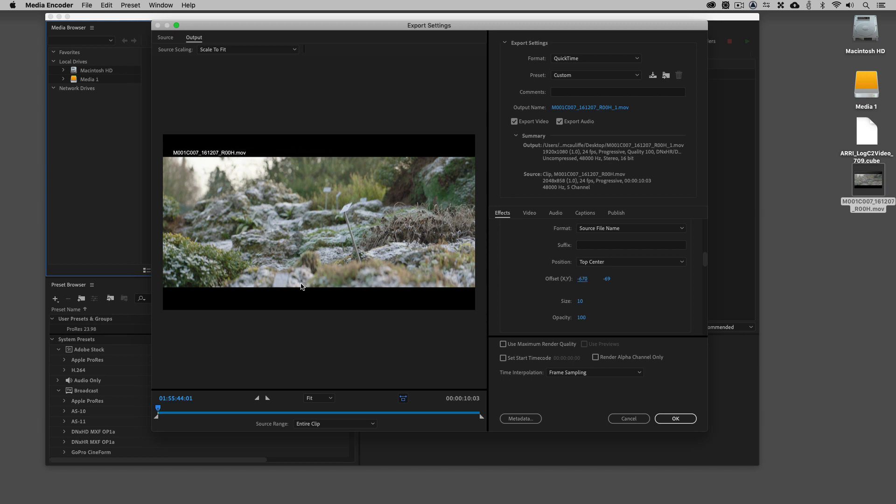
click(582, 280)
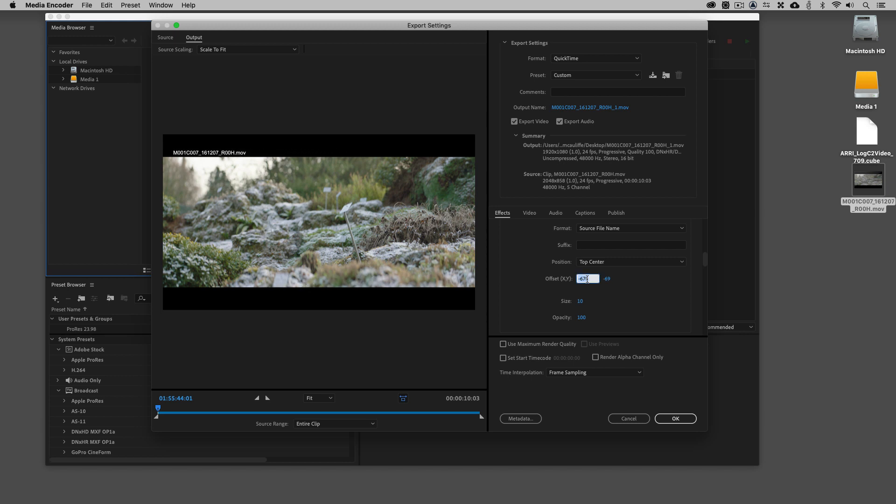
click(514, 271)
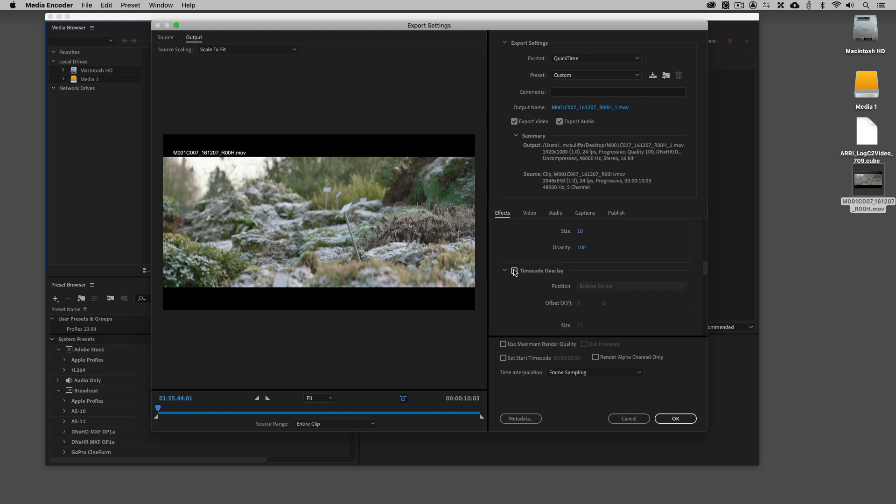
Step: Enable Timecode Overlay with Offset X -670 to place it lower-left
click(513, 270)
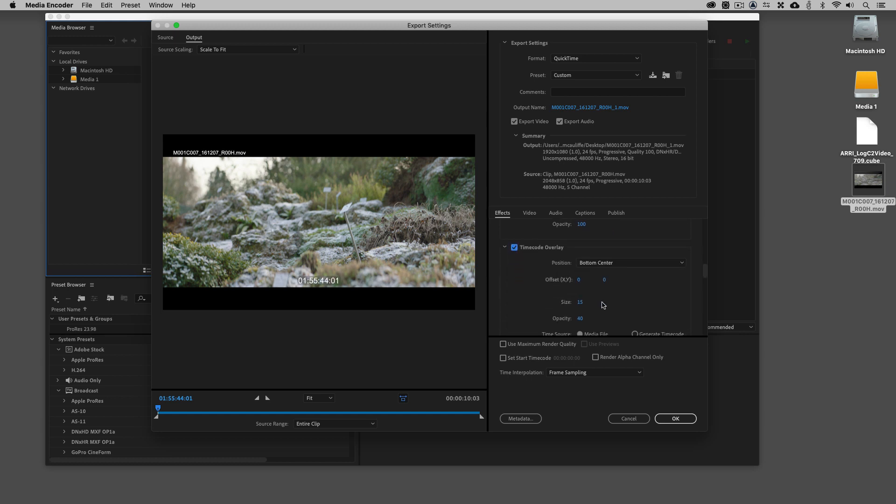
mouse_move(593, 320)
text(100)
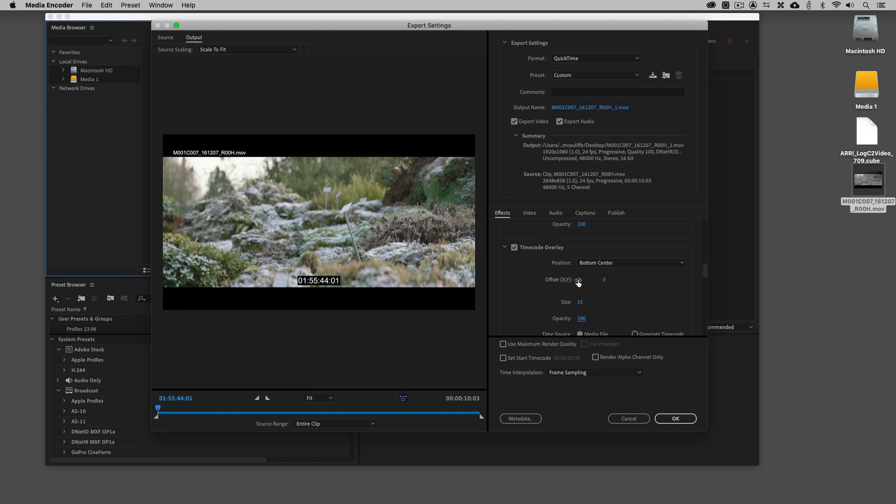
text(-670)
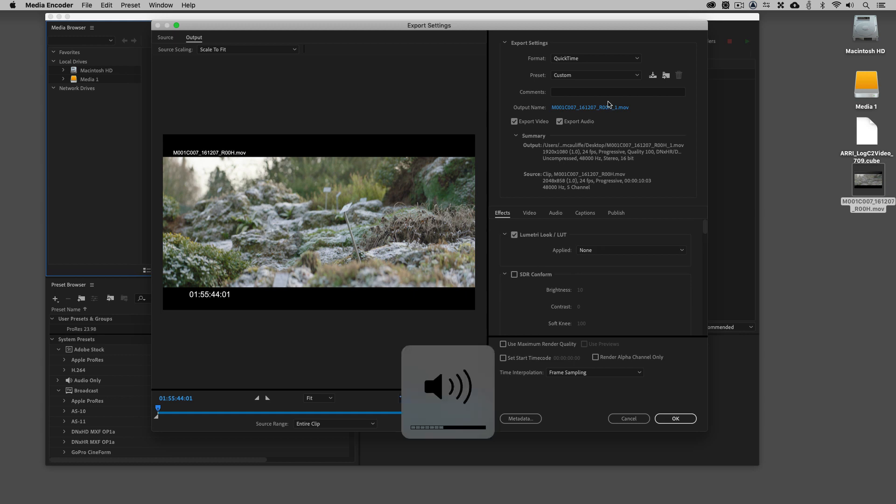
Step: Save the settings with effects as a user preset named DNxHD Offline
click(652, 75)
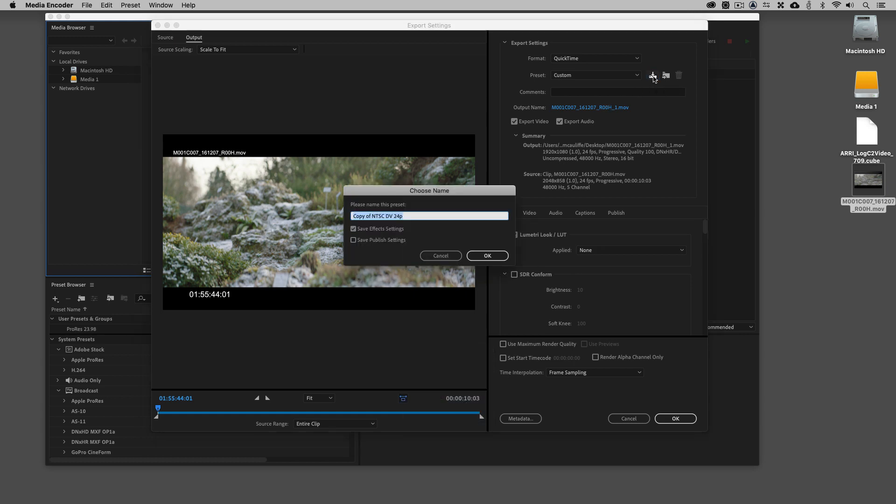
mouse_move(458, 124)
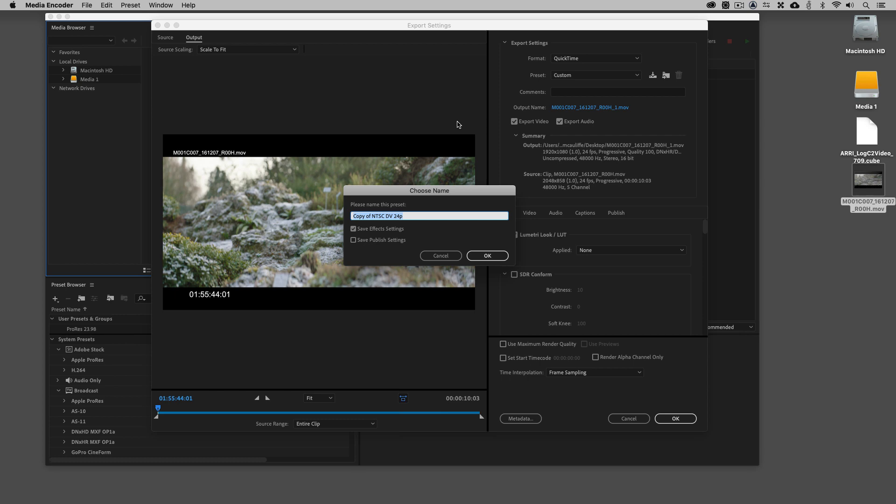
text(N)
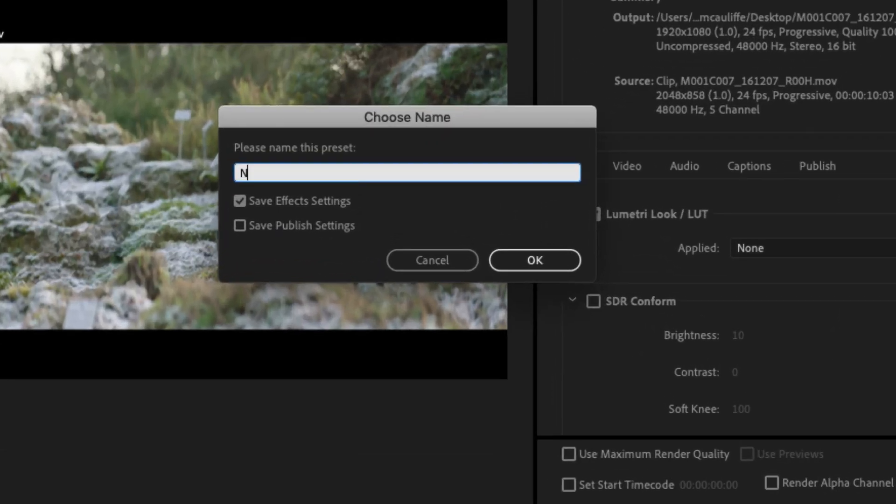
text(DNxHD Offline)
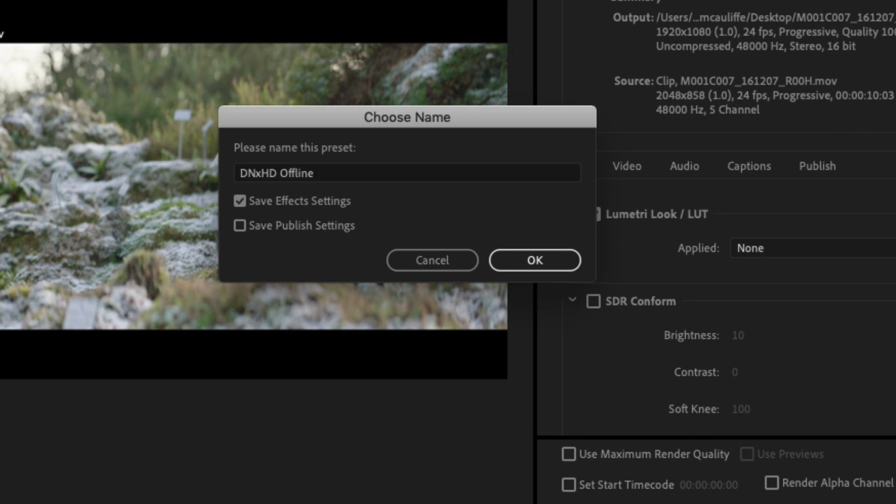
click(534, 261)
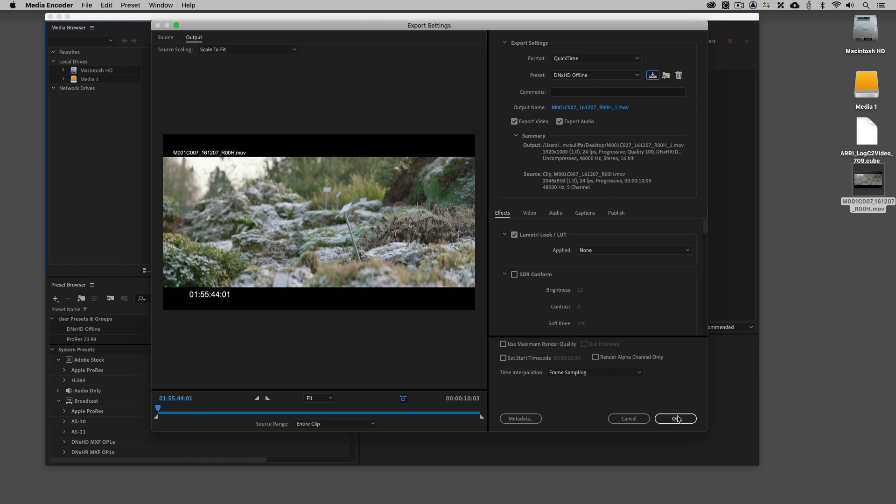
Step: Confirm export settings, apply the DNxHD Offline preset and begin choosing the output file name
click(675, 418)
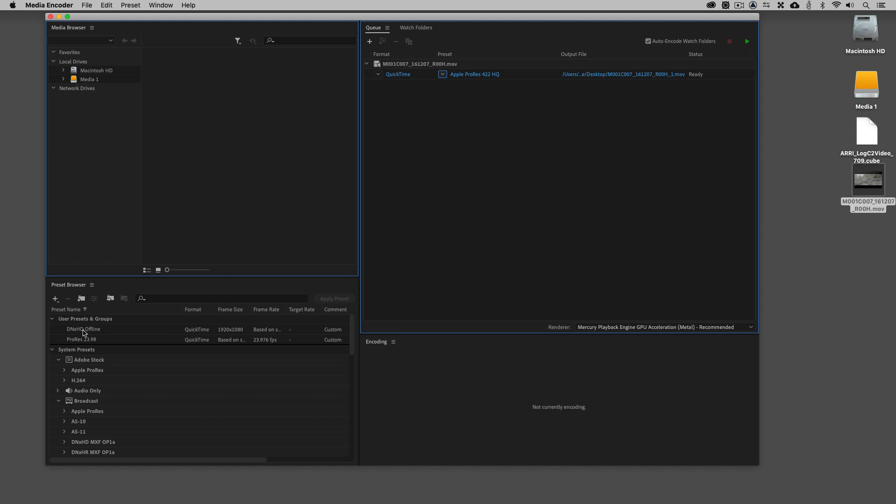
click(83, 329)
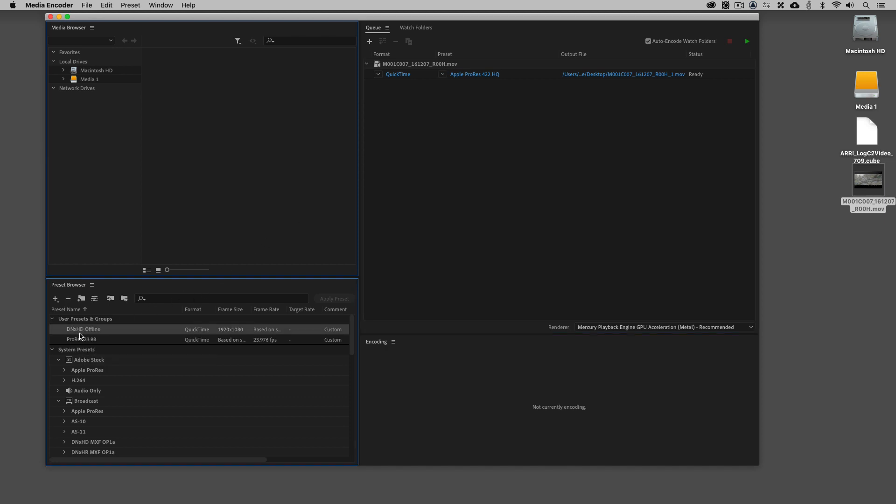
click(474, 73)
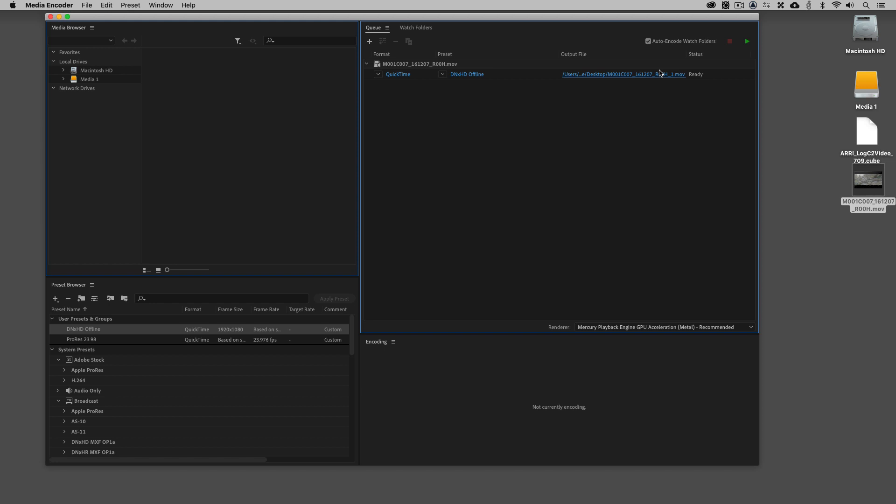
click(610, 74)
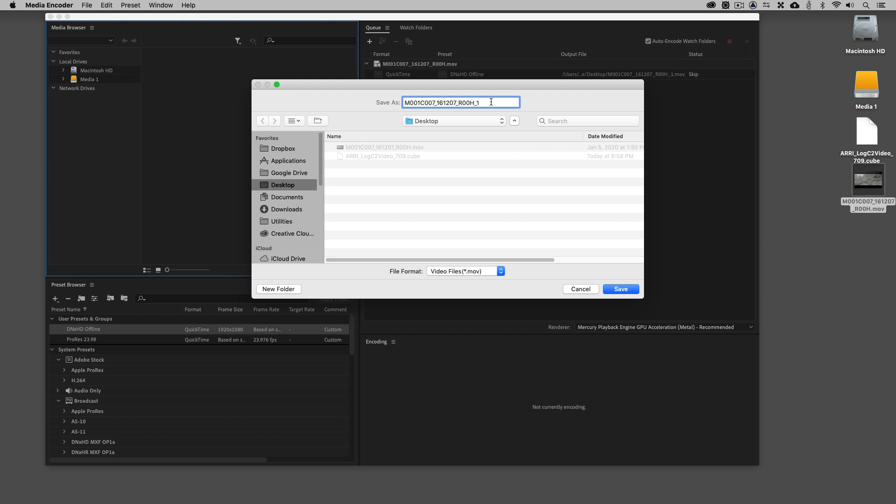
Step: Save the output as M001C007_161207_R00H_Offline.mov on the Desktop and start the queue
click(620, 288)
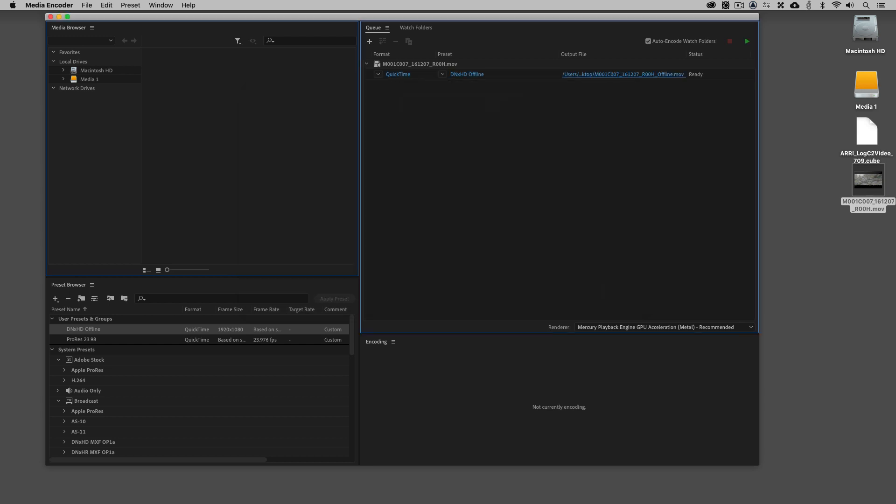
click(747, 41)
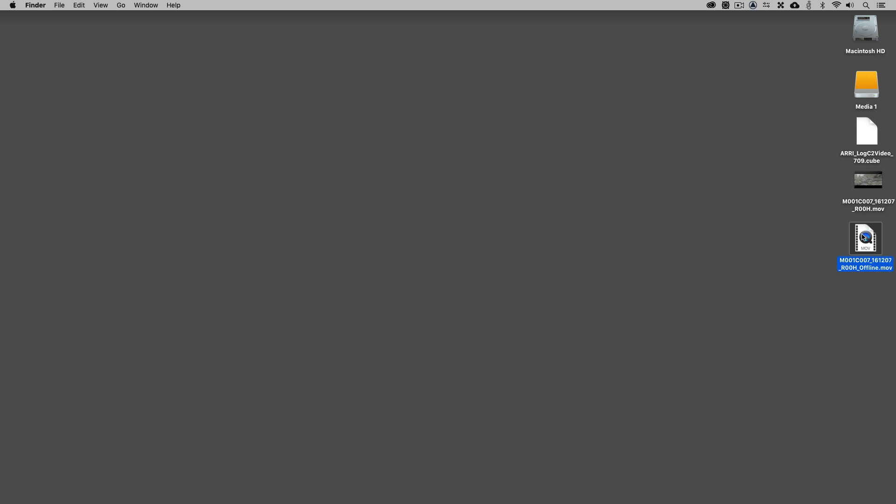
Step: Open the rendered _Offline.mov in MediaInfo from Finder and review its properties
right_click(866, 238)
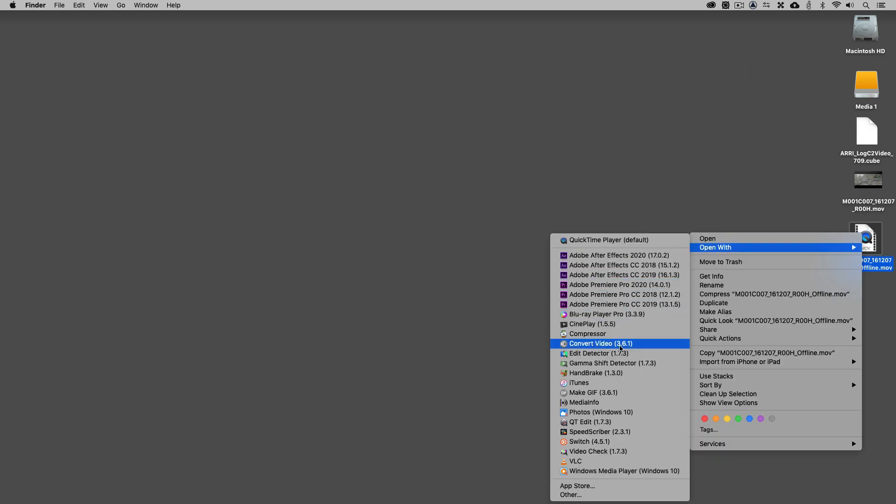
mouse_move(578, 383)
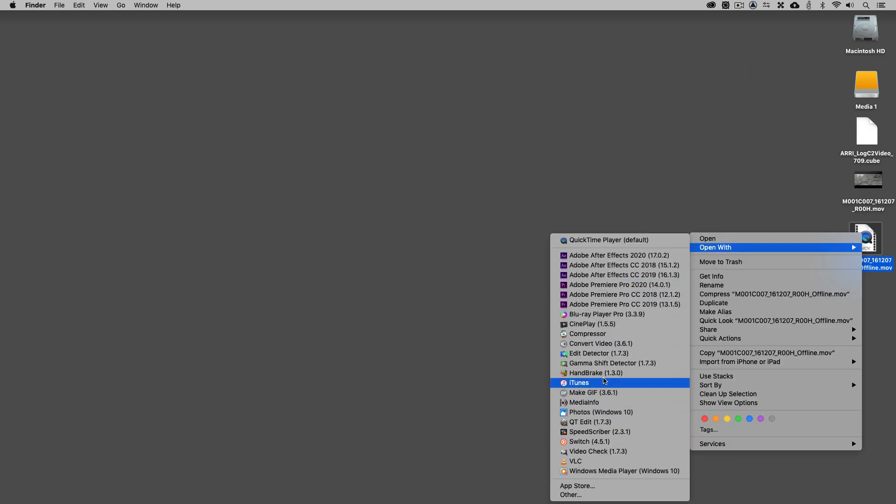
click(584, 401)
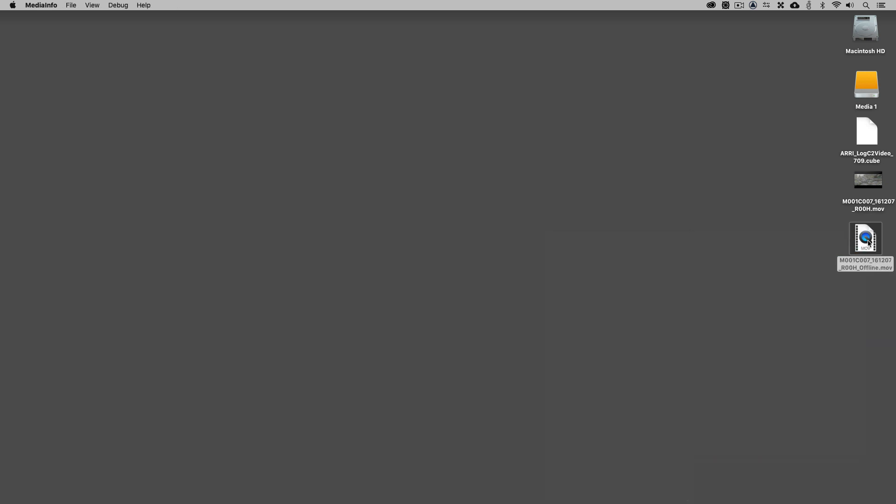
double_click(866, 238)
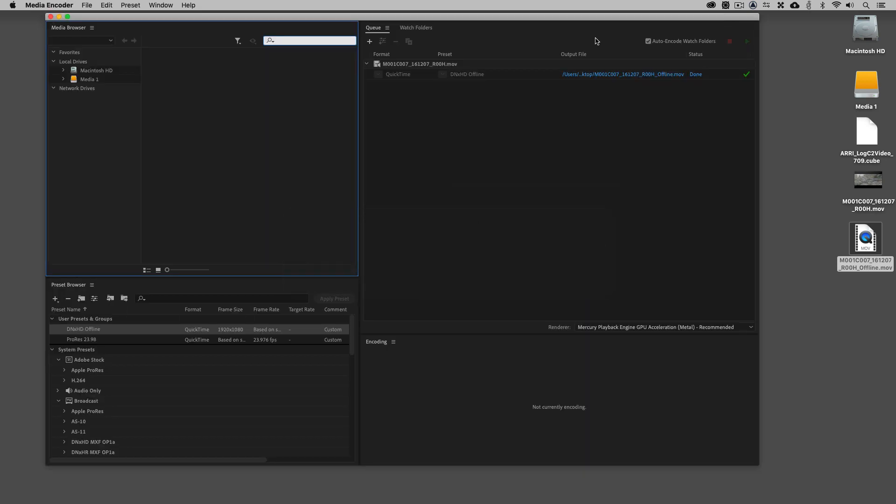
Step: Reset the finished job to Ready and review the Video Resolution options, cancelling without changes
right_click(417, 74)
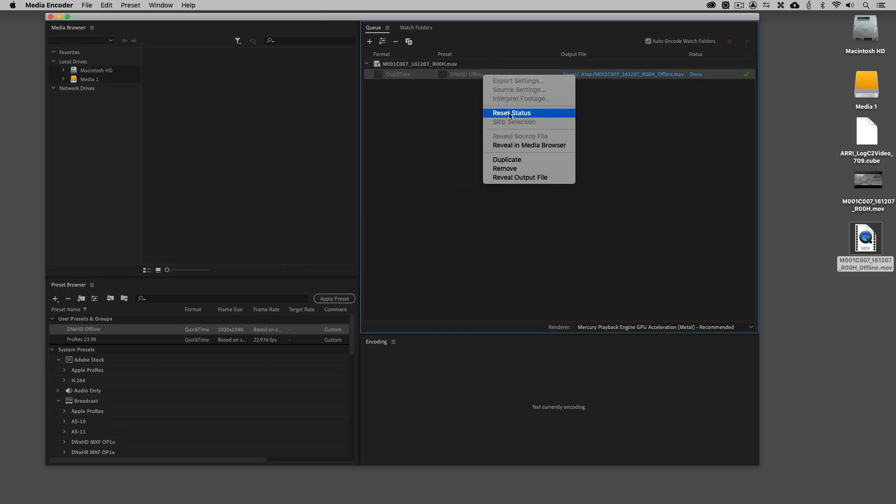
click(518, 80)
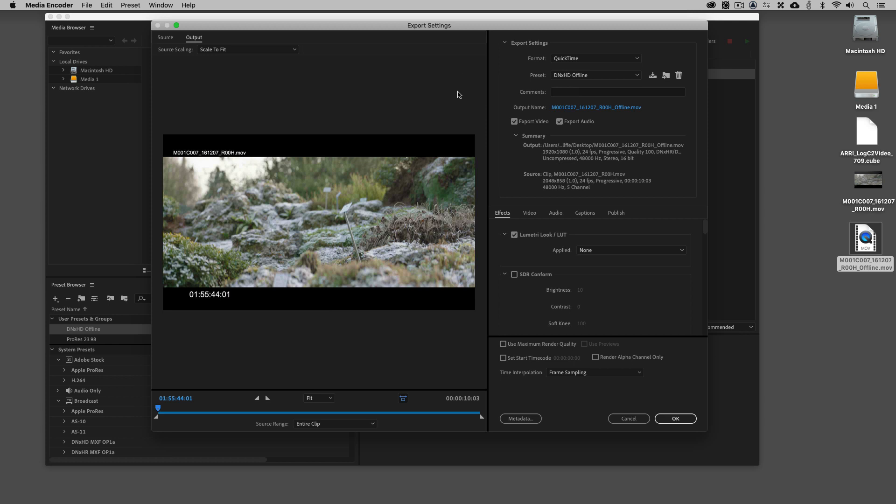
click(529, 212)
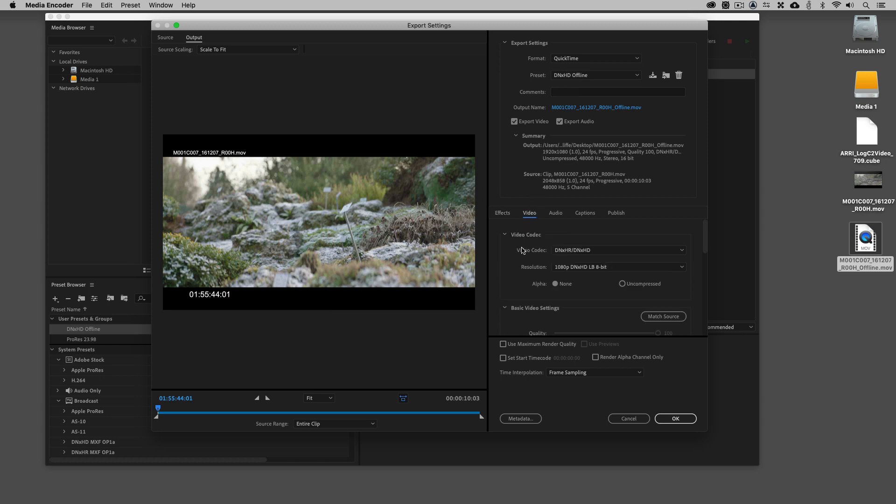
click(619, 267)
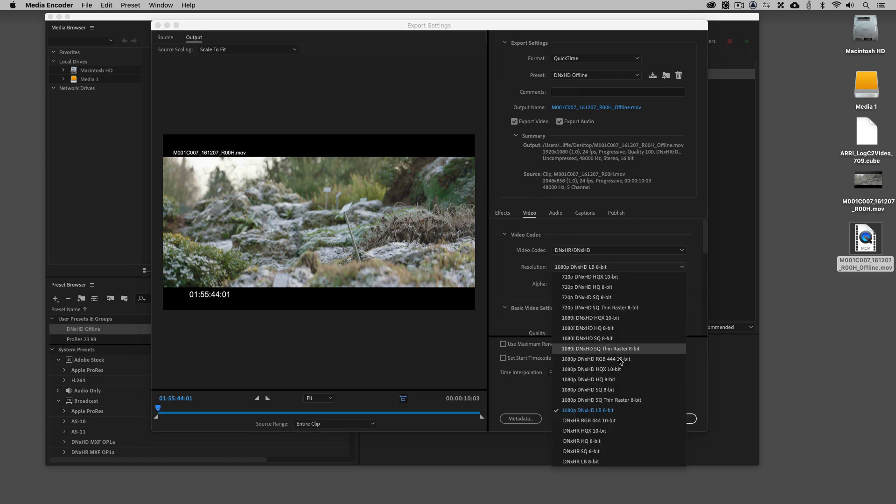
mouse_move(600, 411)
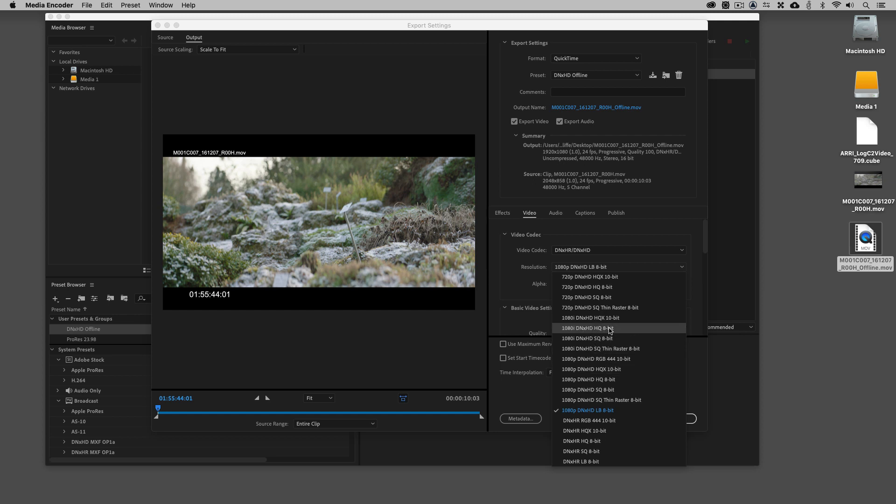
mouse_move(590, 331)
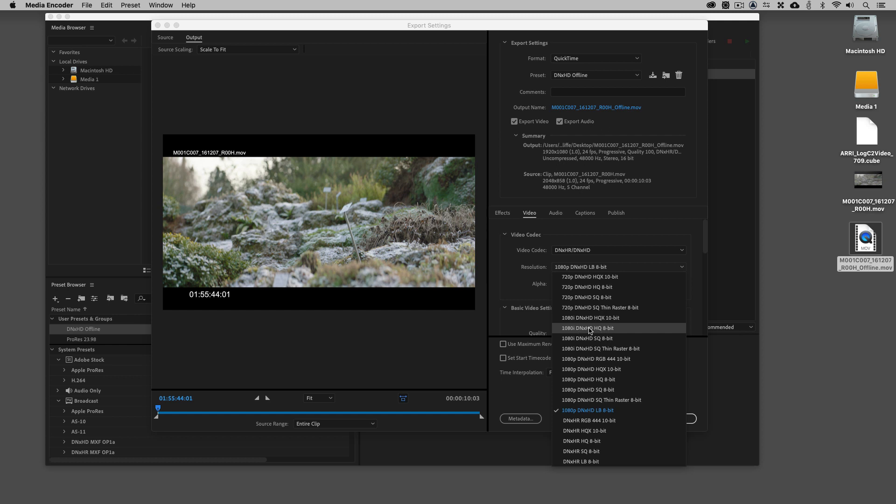
mouse_move(599, 331)
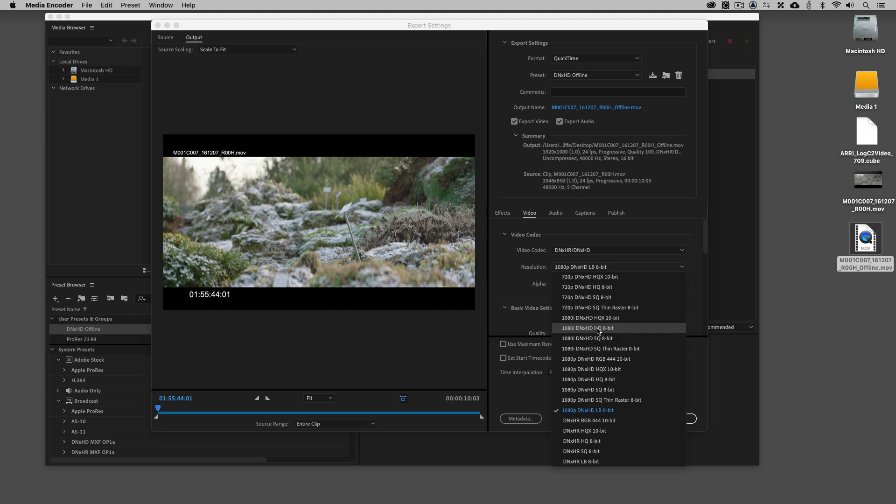
mouse_move(589, 338)
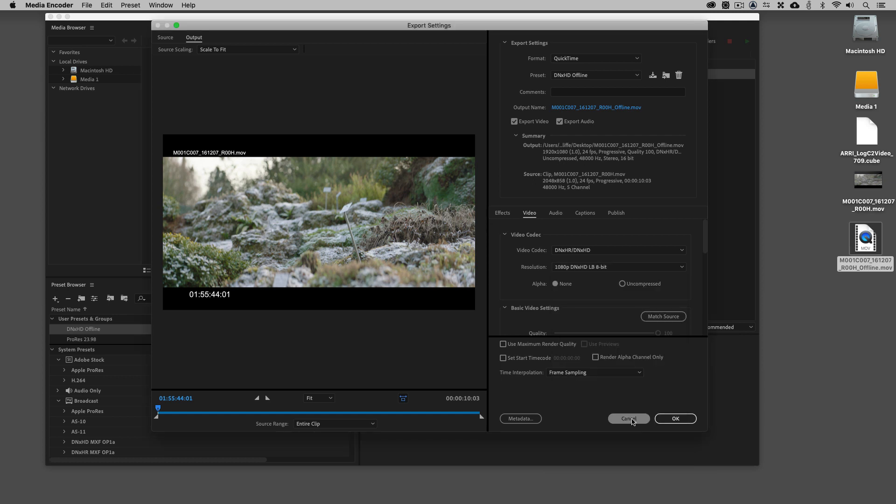
click(674, 418)
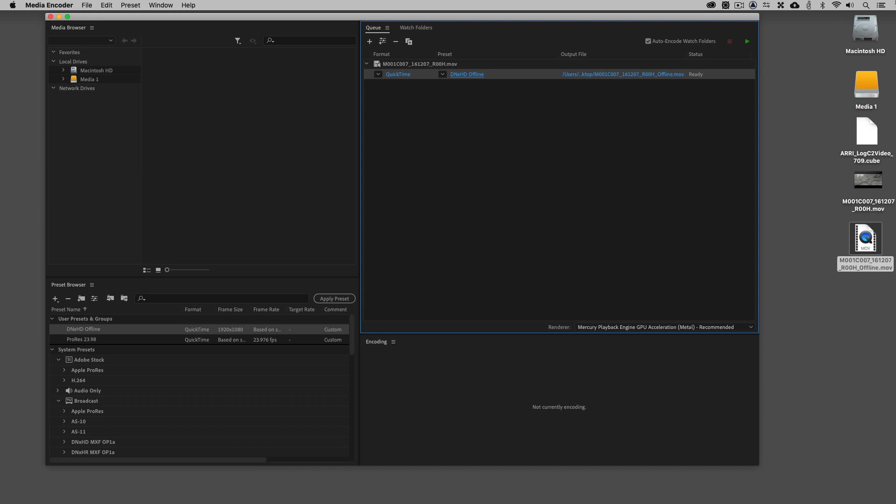
Step: Switch over to Avid Media Composer with Cmd+Tab
key(cmd+tab)
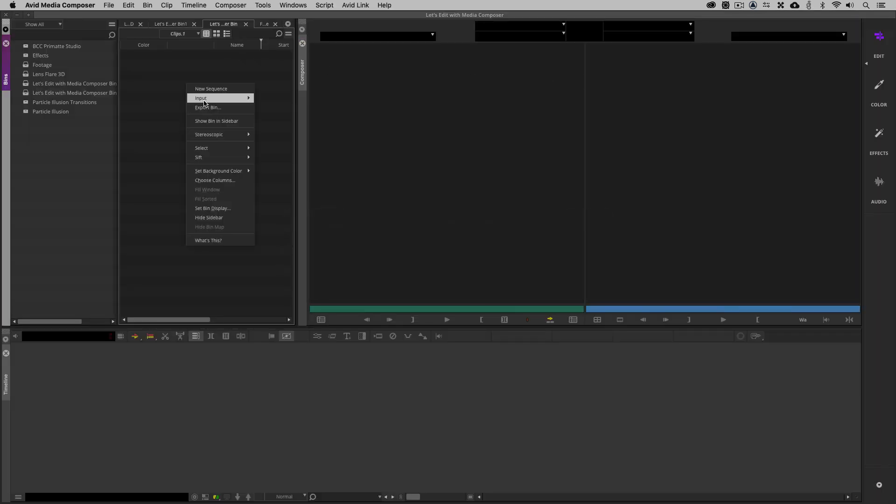
mouse_move(200, 98)
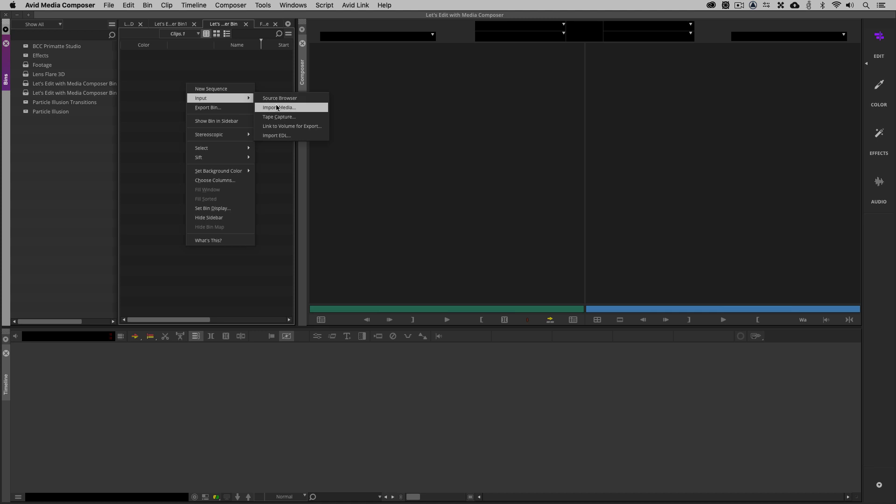
mouse_move(288, 69)
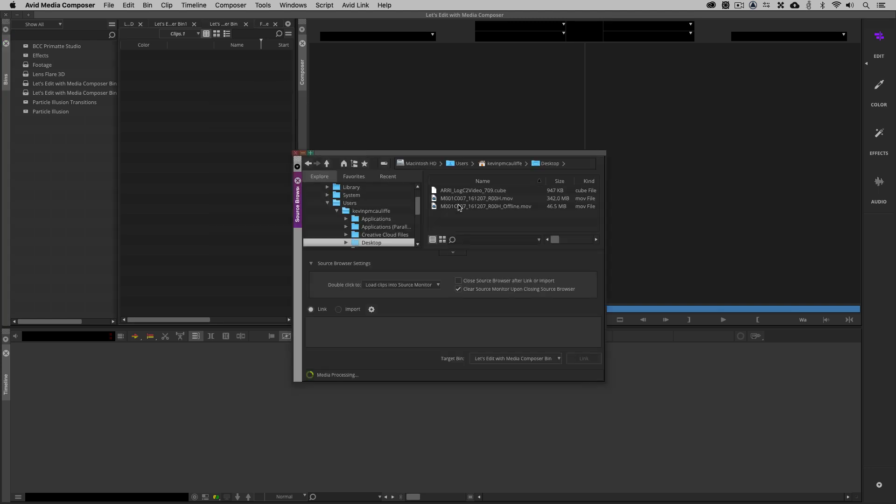
Step: Link M001C007_161207_R00H_Offline.mov into the bin and load it in the source monitor
click(486, 206)
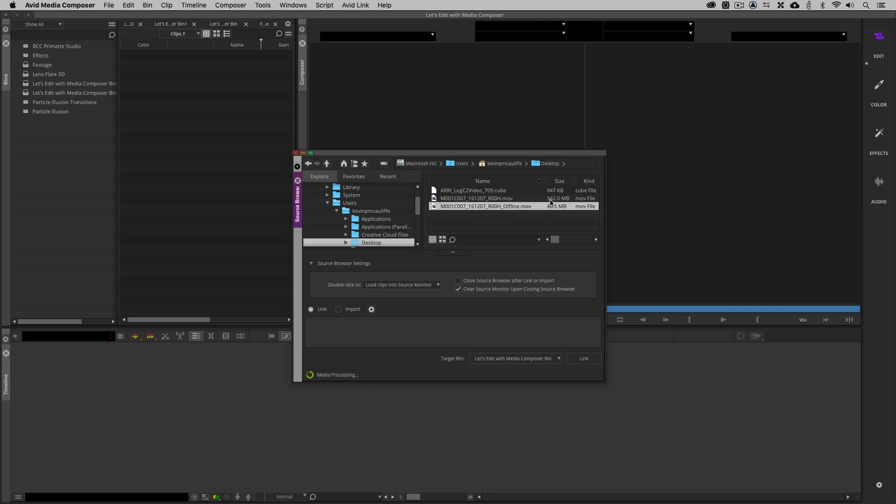
click(583, 358)
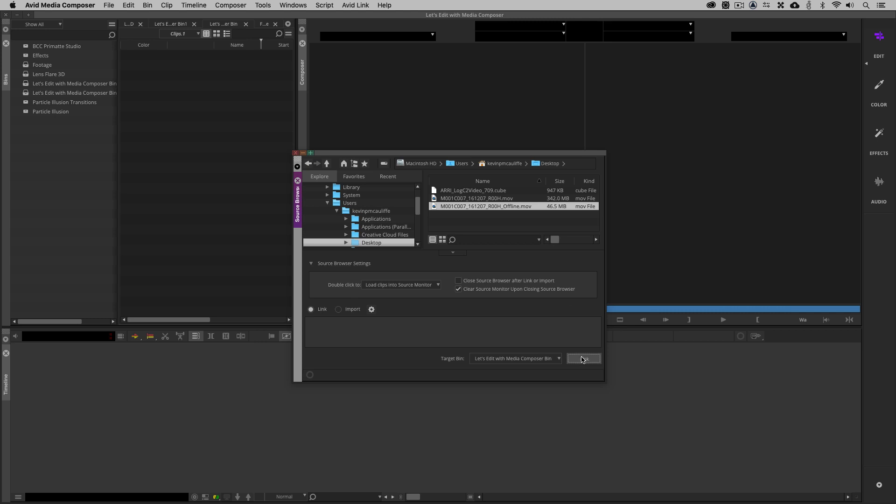
click(583, 359)
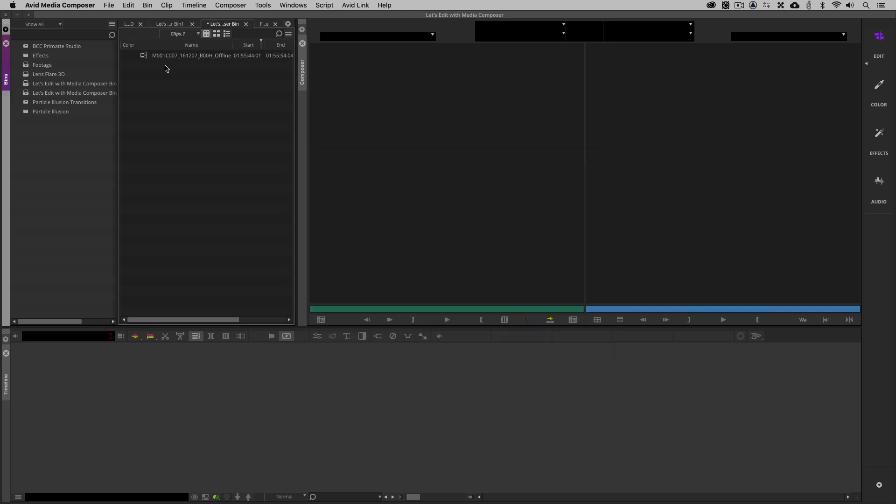
double_click(191, 55)
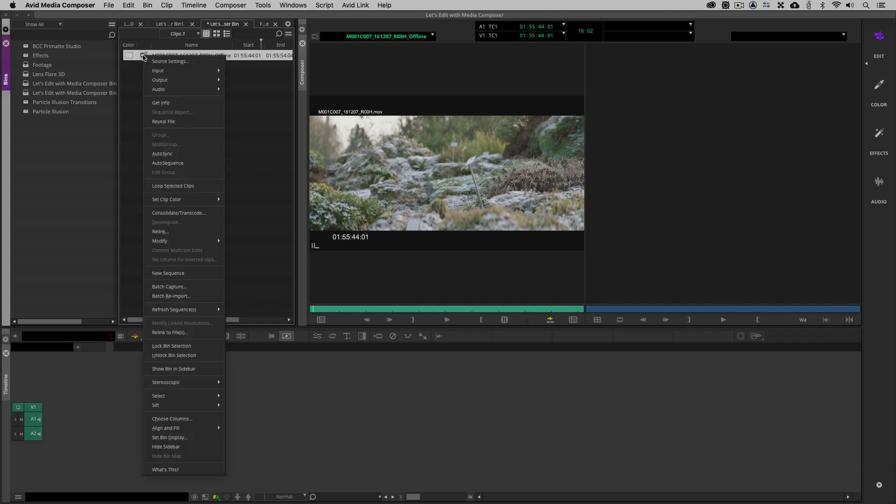
mouse_move(179, 213)
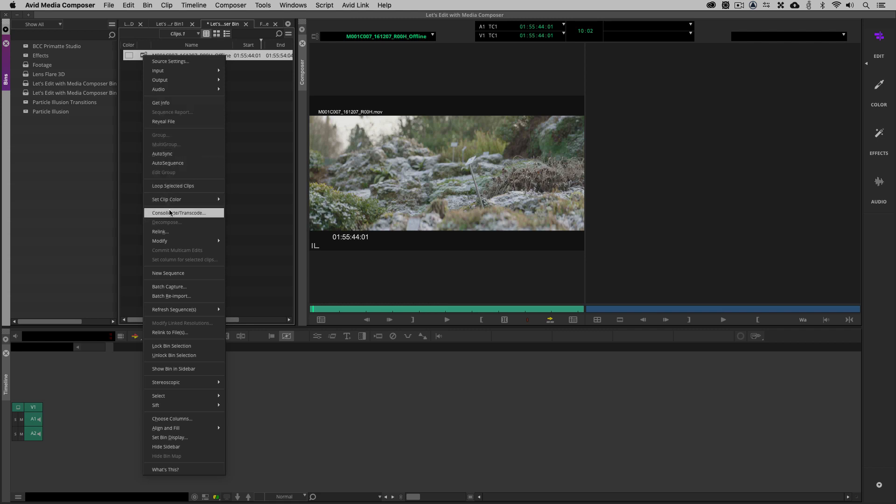
Step: Consolidate only linked media, deleting originals, continue past the offline warning and confirm the destination bin
click(178, 213)
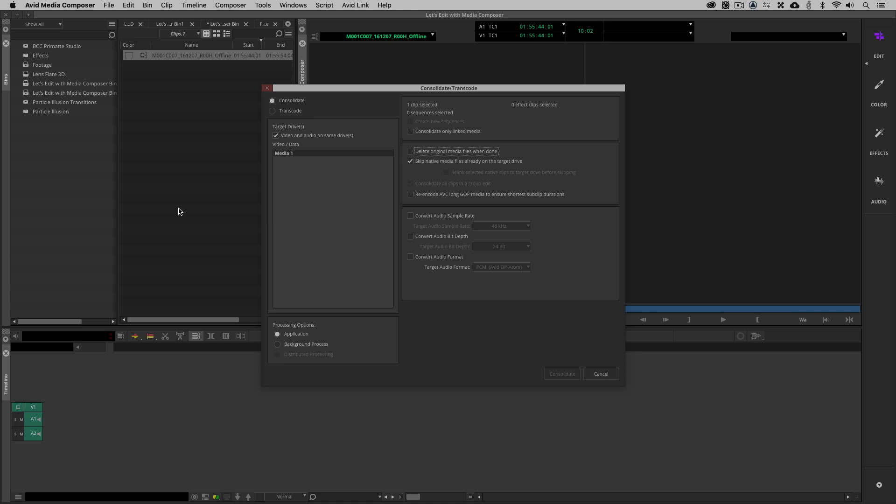
click(410, 130)
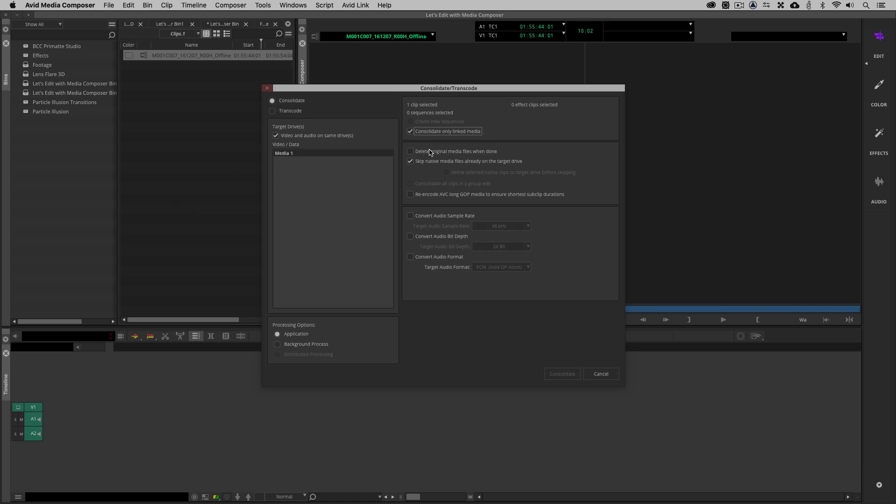
click(410, 151)
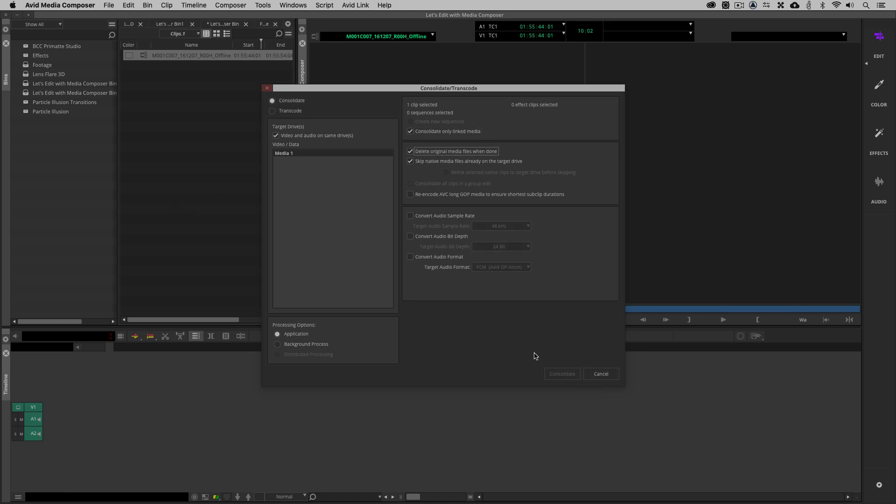
click(561, 373)
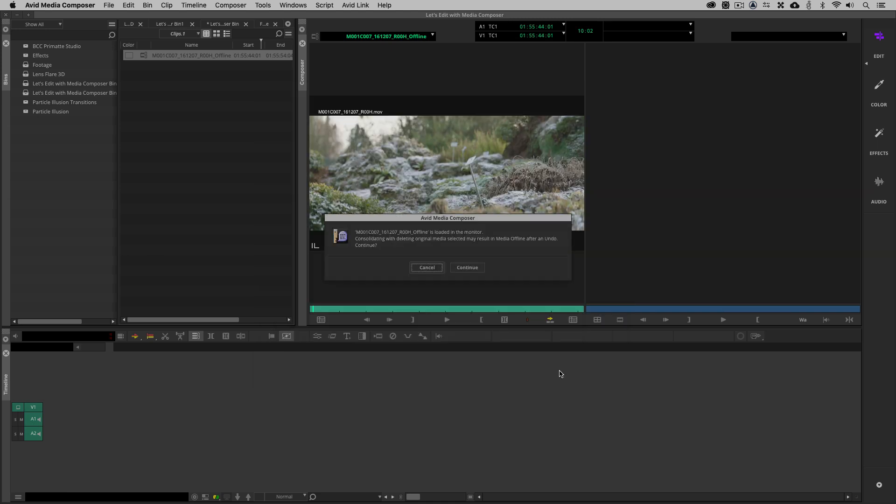
mouse_move(557, 372)
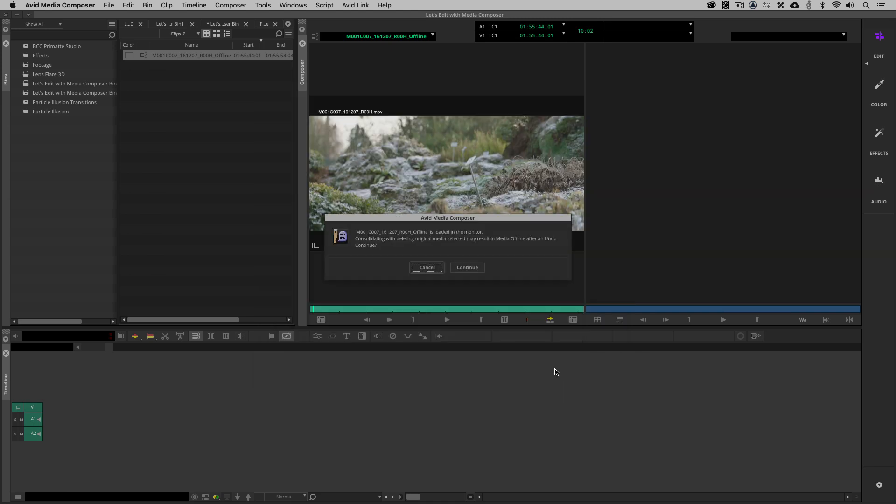
mouse_move(418, 116)
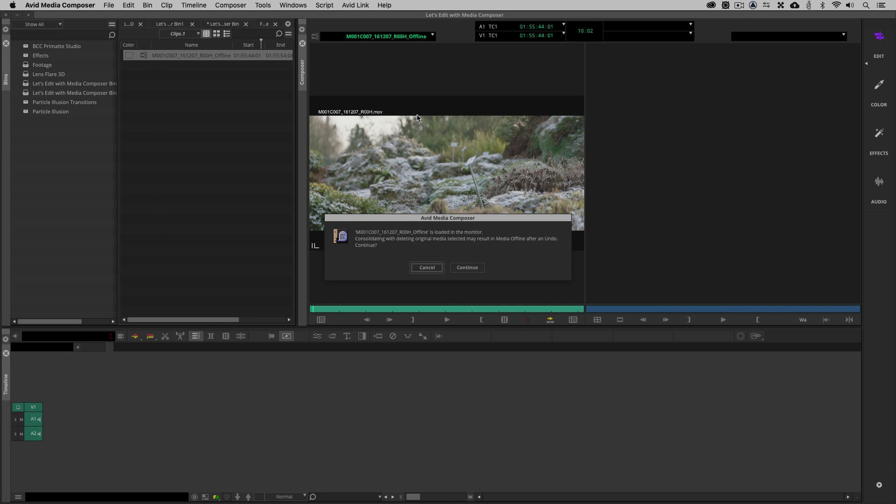
click(467, 267)
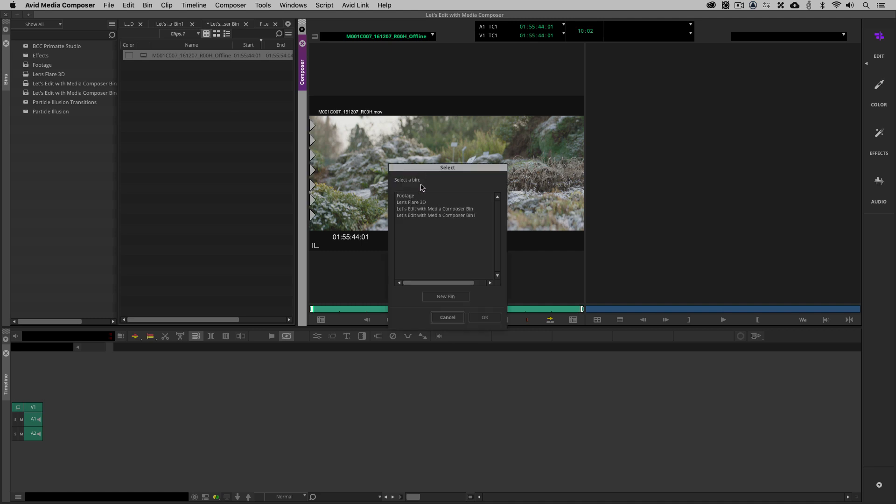
click(484, 317)
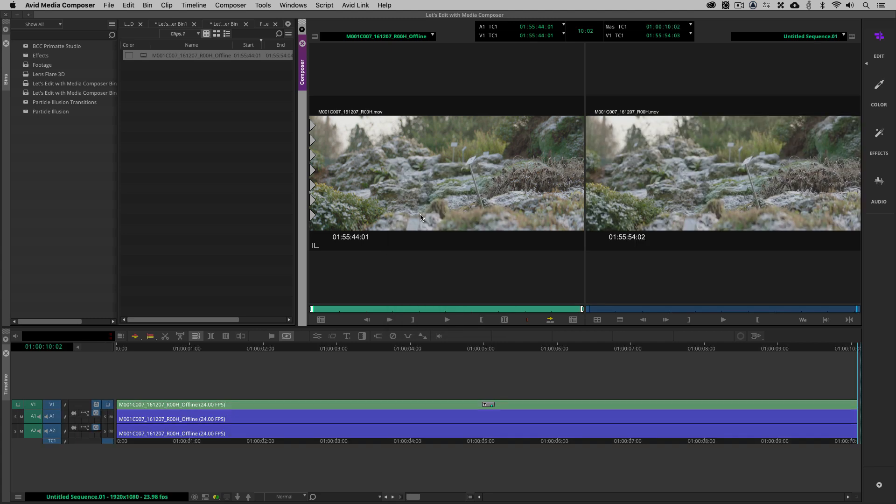